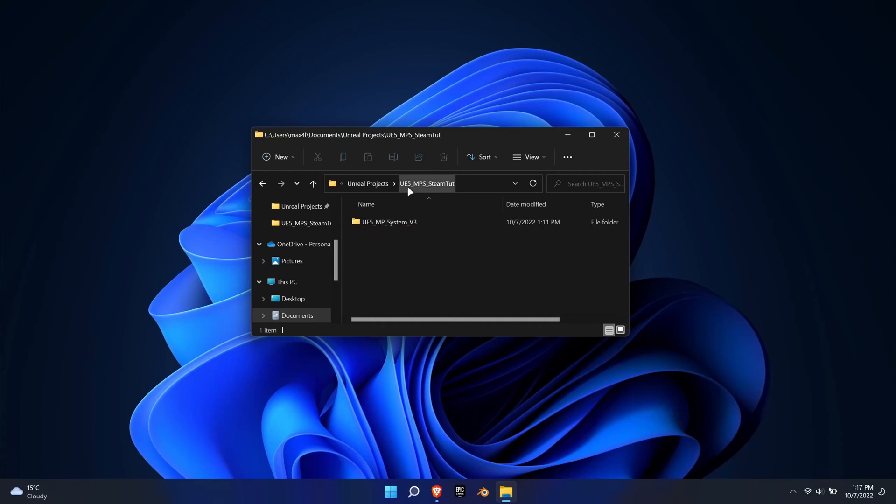
Open the UE5_MP_System_V3 project folder, then switch to the Unreal Engine documentation.
double_click(389, 223)
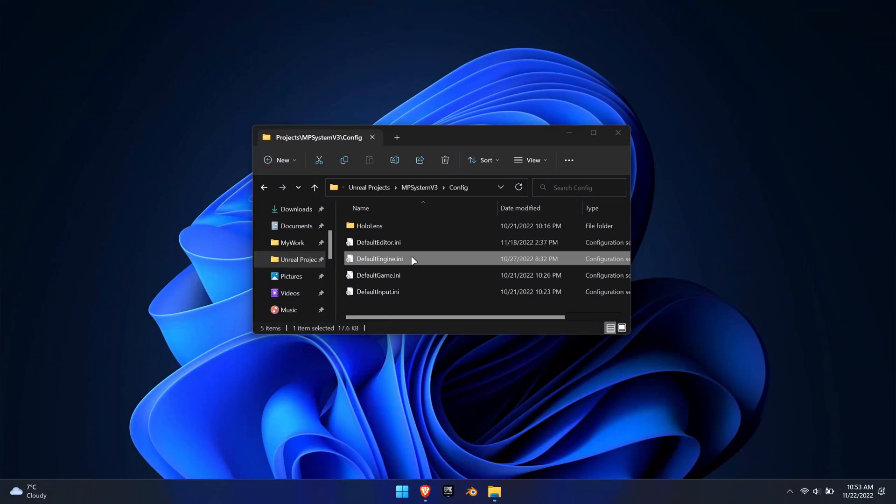
left_click(425, 492)
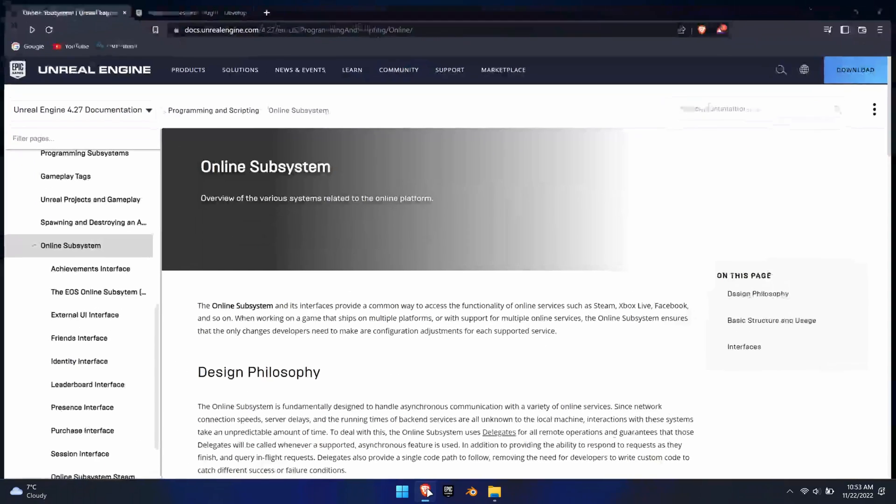
Reach the End Result settings block on the Online Subsystem Steam docs page and return to the Config folder.
scroll("down", 3)
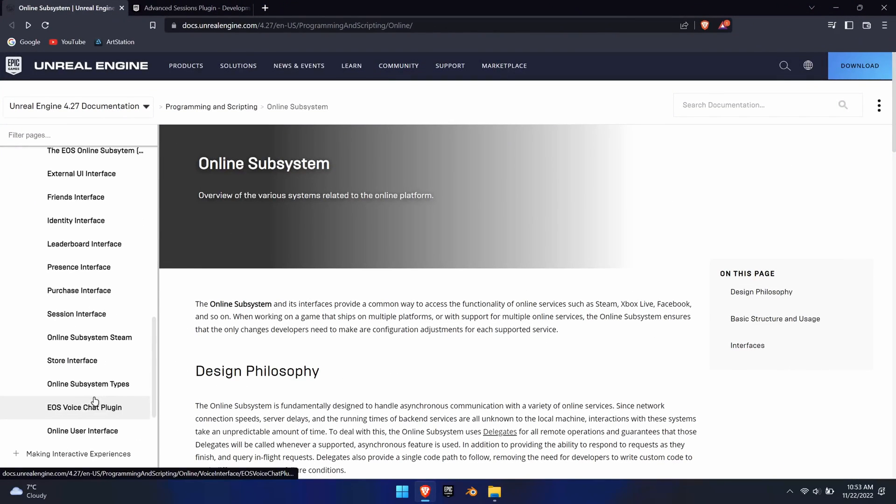
left_click(90, 337)
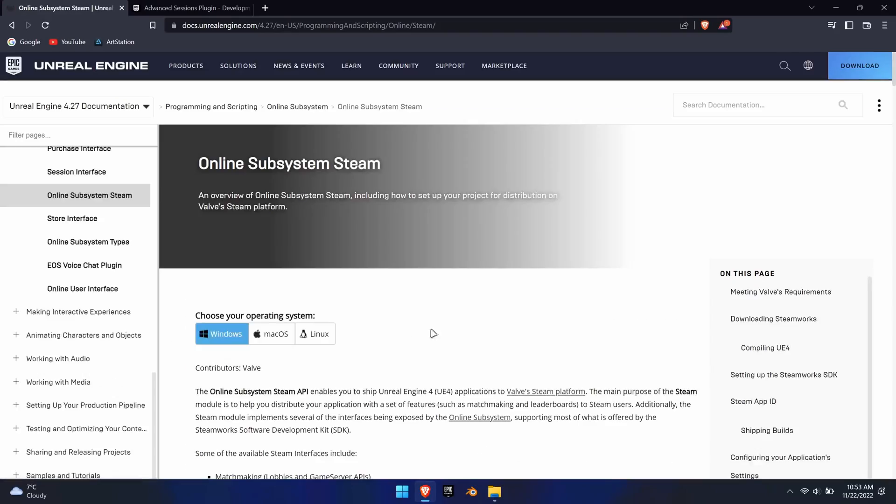
scroll("down", 3)
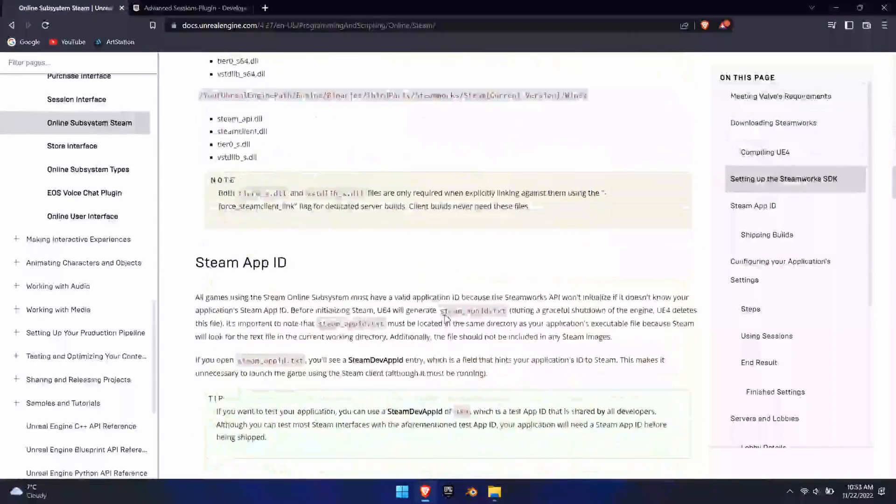
scroll("down", 3)
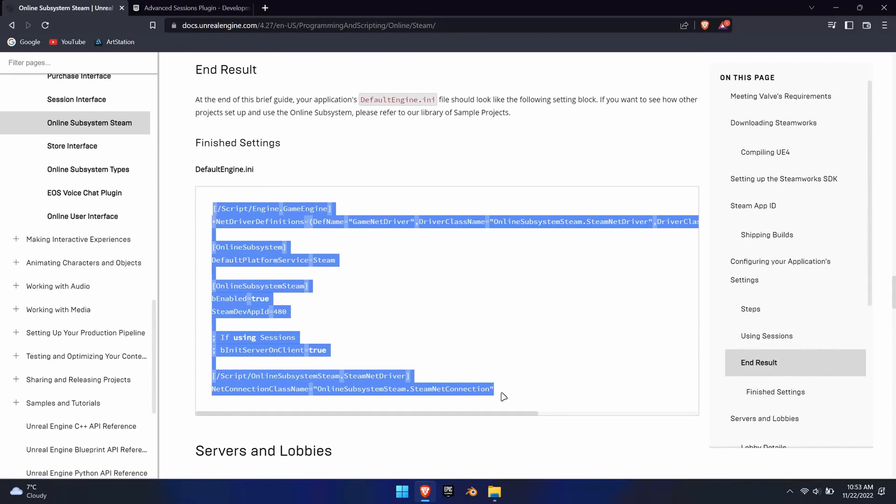
left_click(494, 492)
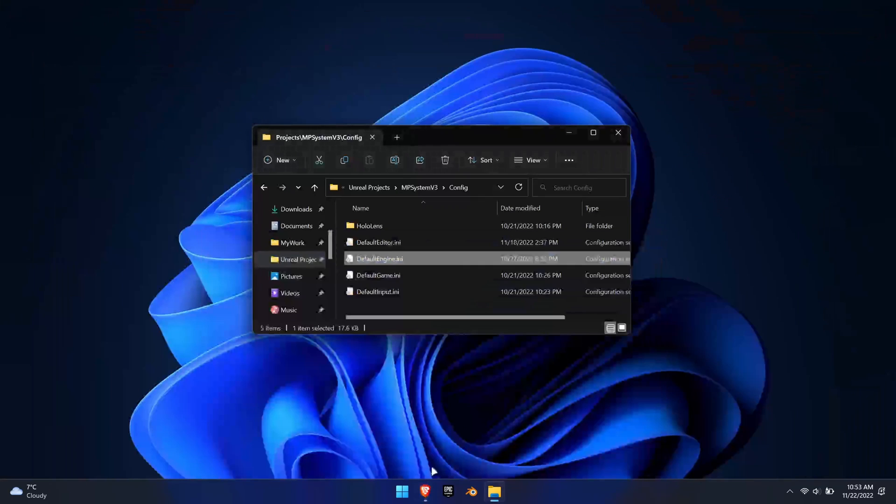
Append the Steam online subsystem block to the end of DefaultEngine.ini and save it.
double_click(379, 258)
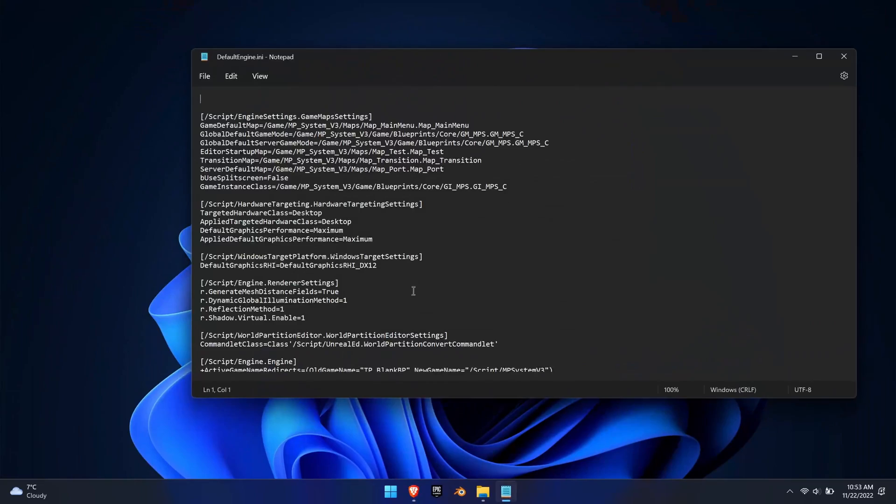
scroll("down", 3)
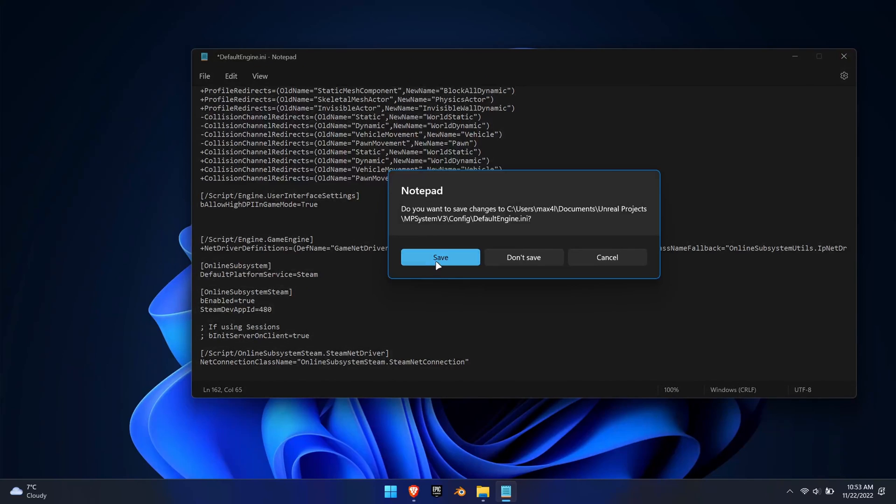
left_click(440, 258)
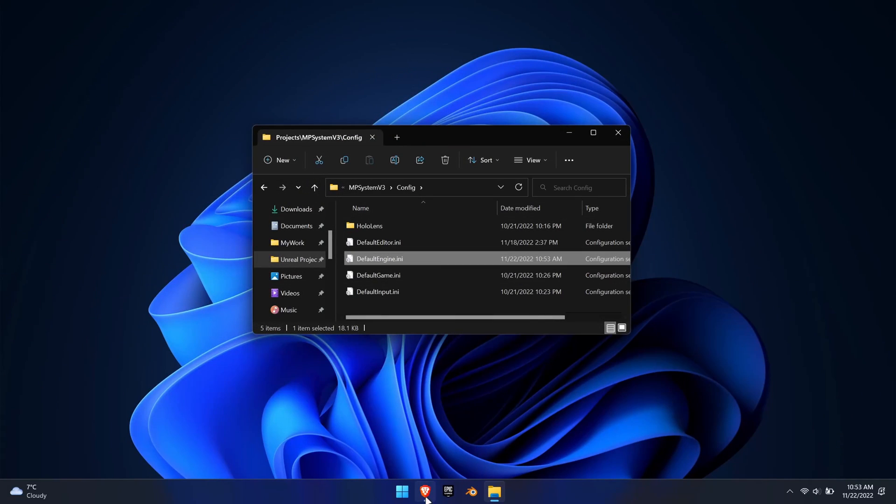
Follow the binaries download link in the Advanced Sessions Plugin forum thread.
left_click(425, 492)
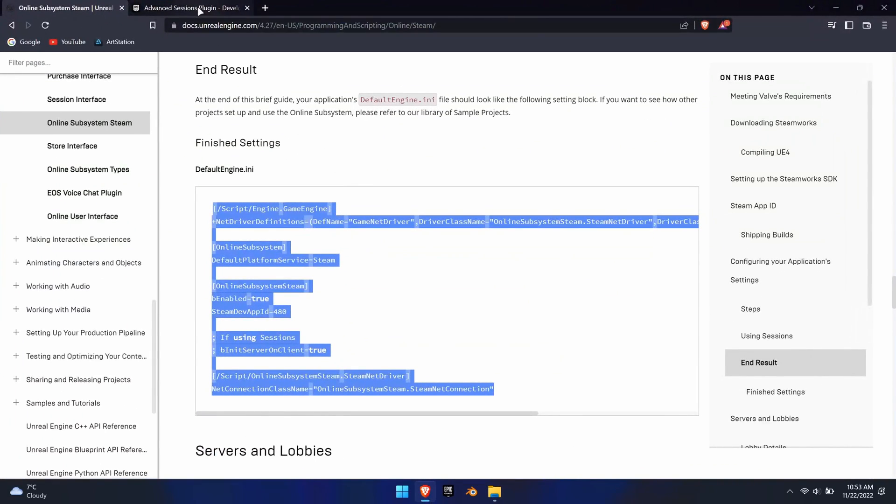
left_click(191, 7)
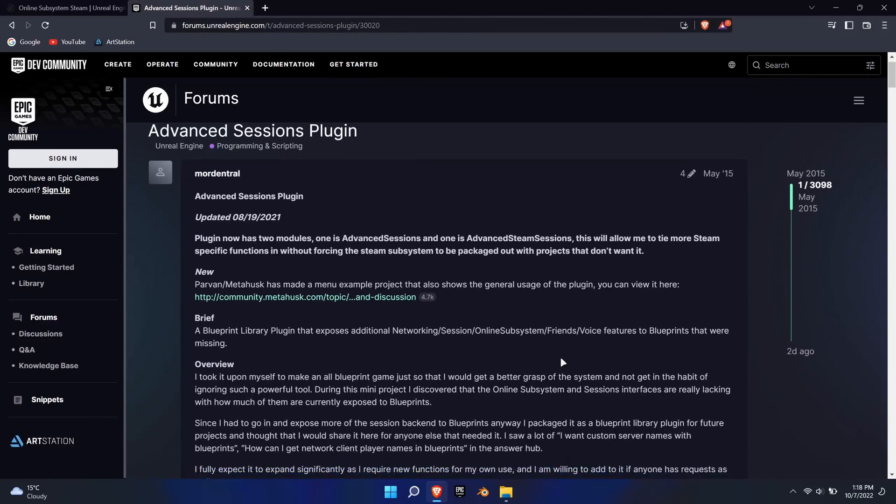
scroll("down", 3)
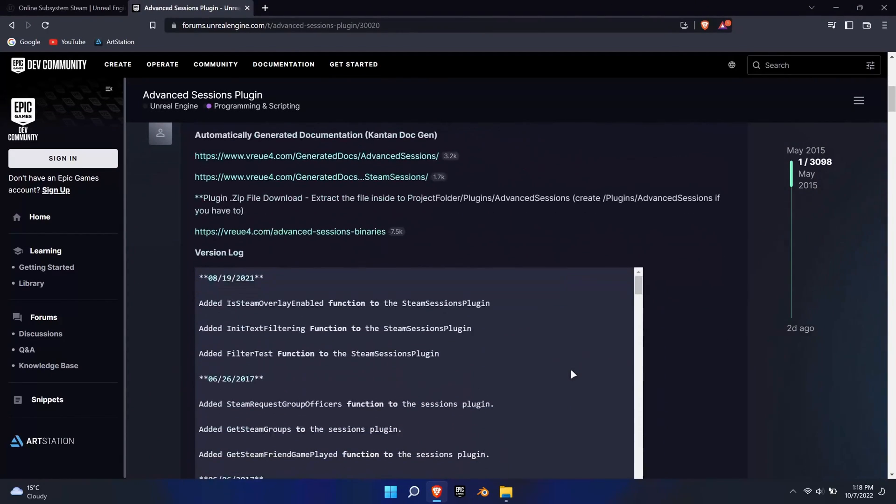
left_click(294, 232)
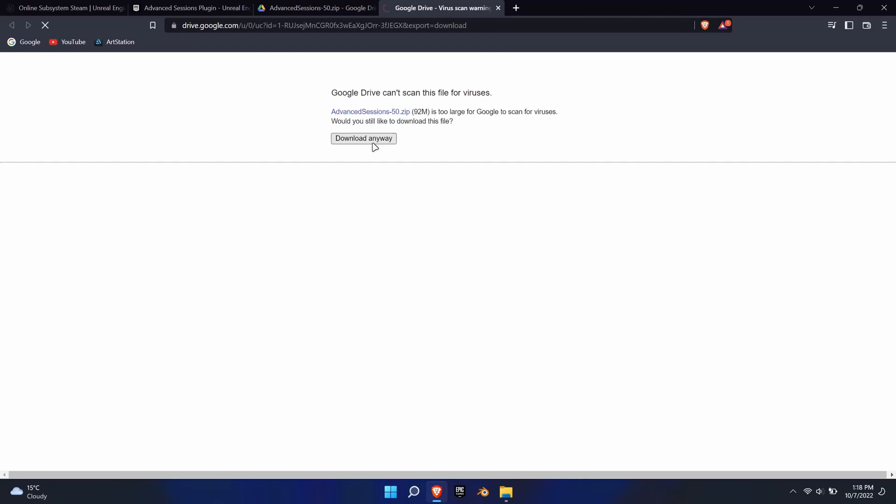
Save AdvancedSessions-50.zip to the Desktop despite the scan warning and close the browser.
left_click(363, 139)
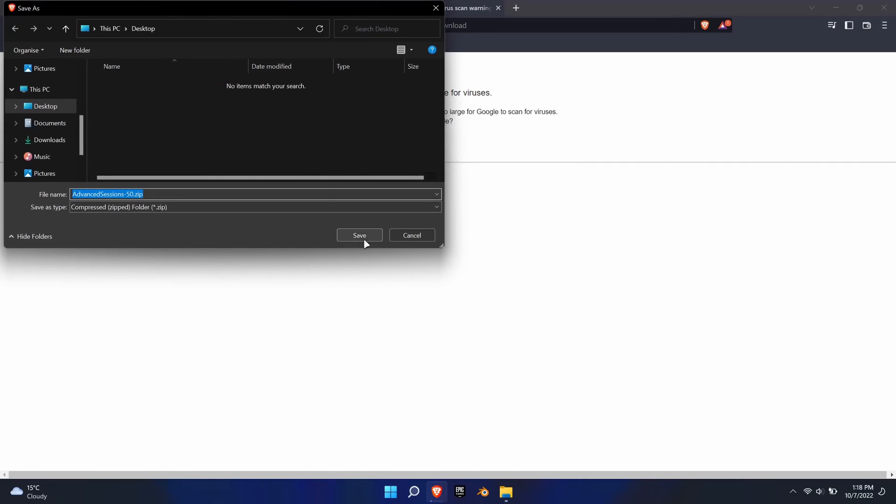
left_click(359, 235)
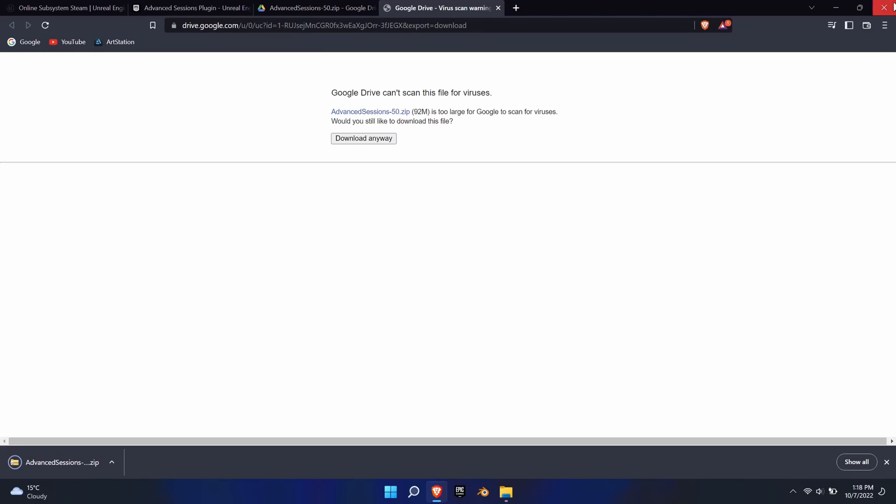
left_click(890, 7)
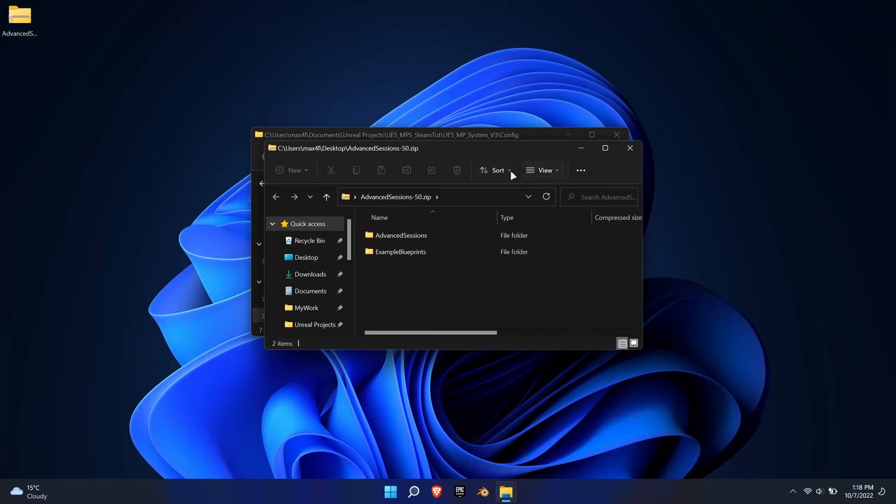
Copy both plugin folders from the zip into a new Plugins folder in the project and select the .uproject.
double_click(401, 235)
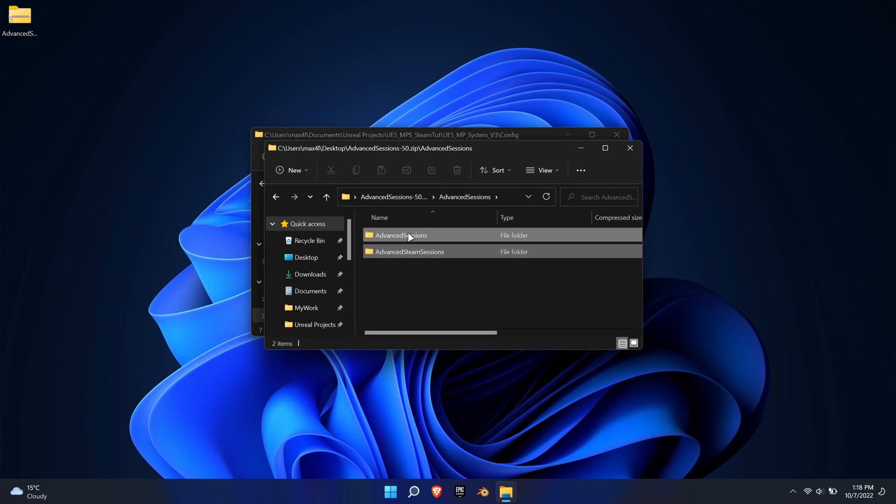
key("ctrl+a")
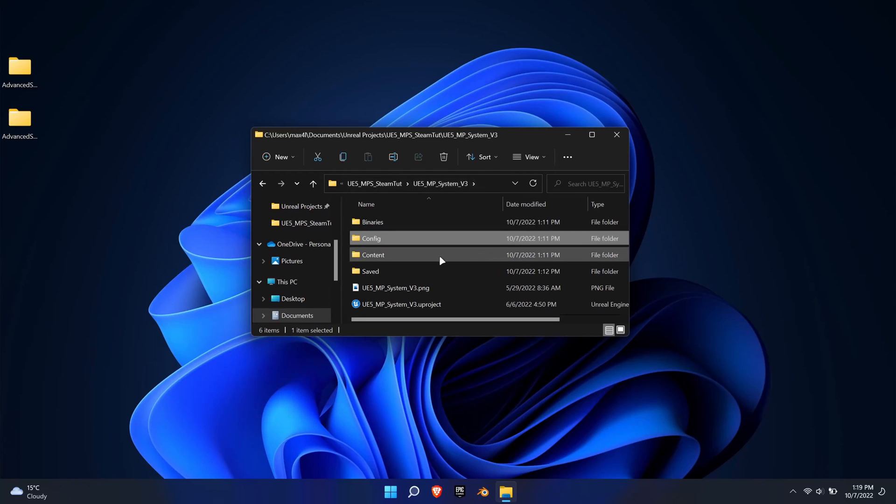
left_click(278, 157)
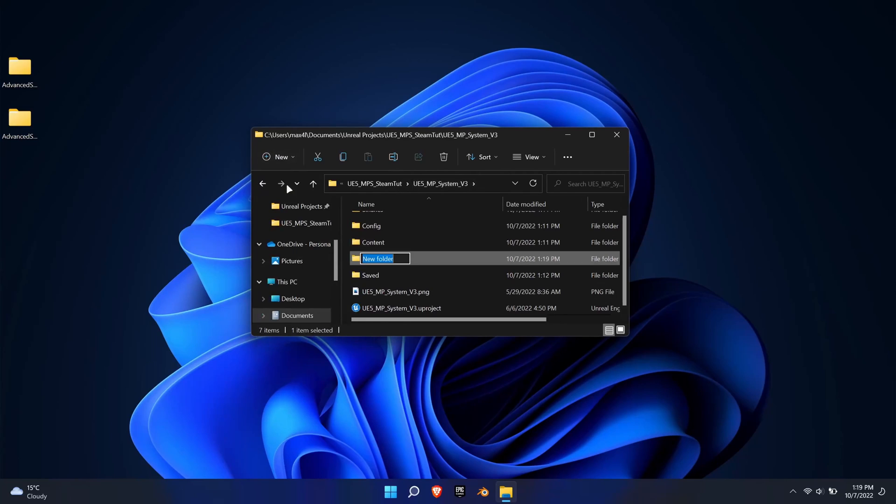
type("Plugins")
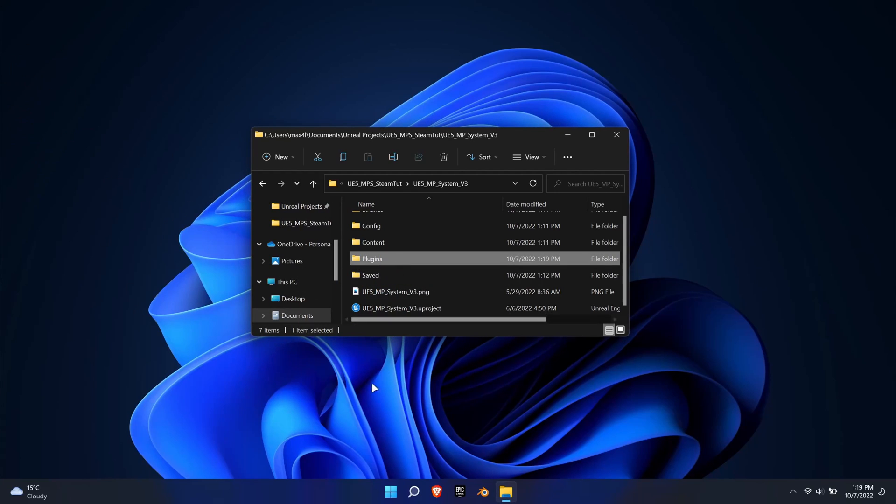
left_click(401, 309)
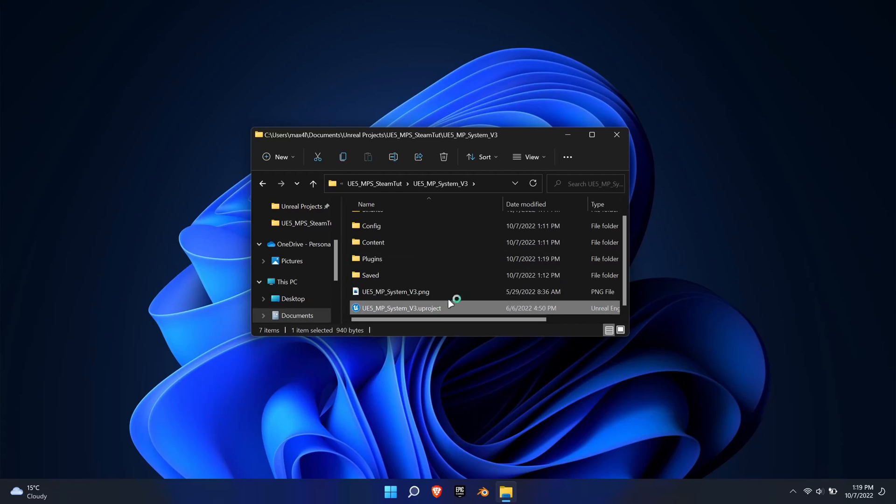
Launch the UE5_MP_System_V3 project, accepting the rebuild, and bring the editor forward.
left_click(617, 134)
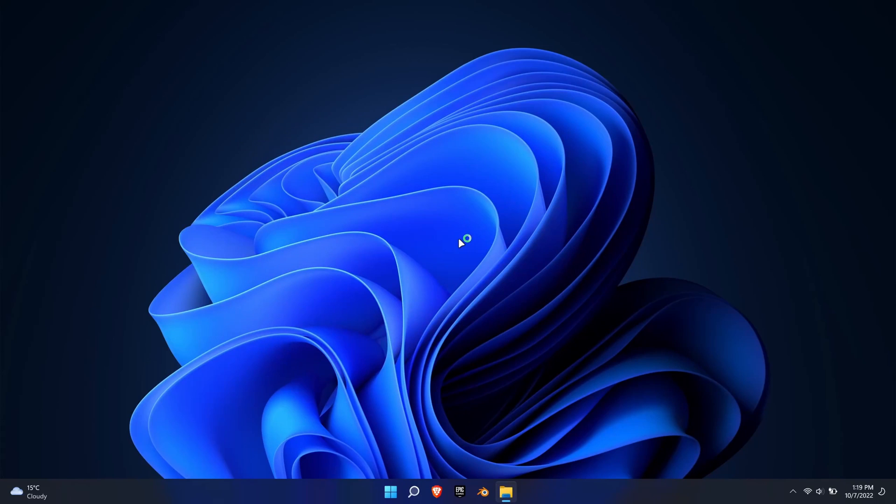
left_click(459, 493)
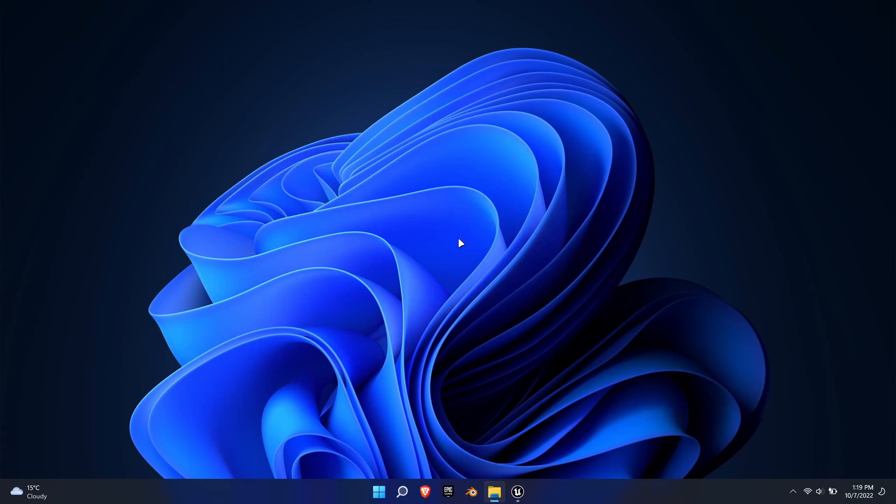
left_click(516, 492)
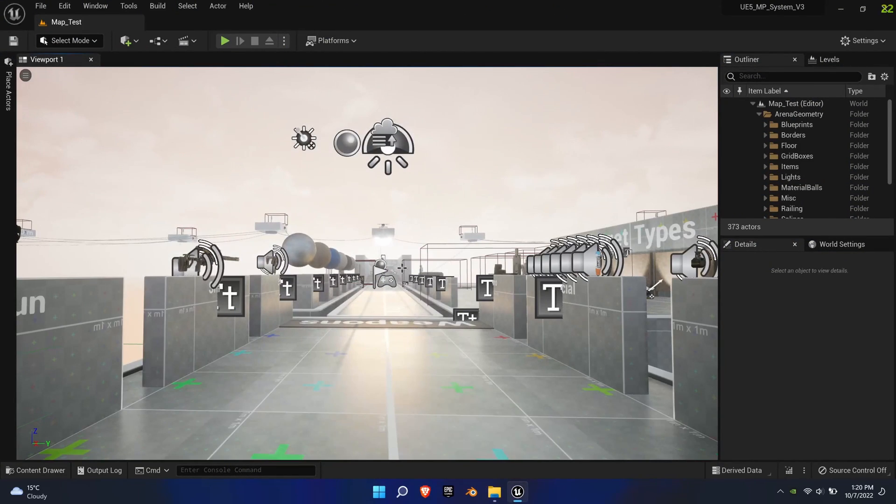
Show the Advanced Sessions Plugin category in the Plugins window to confirm both are enabled.
left_click(863, 40)
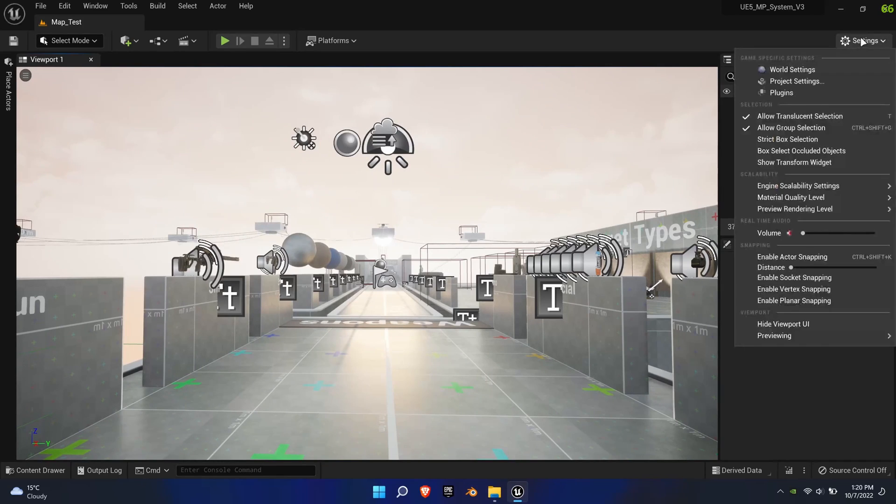
left_click(781, 93)
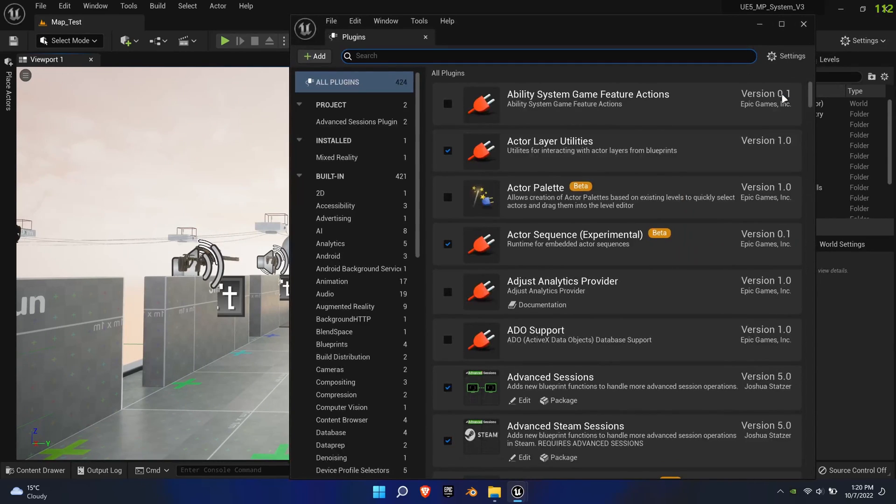
left_click(355, 122)
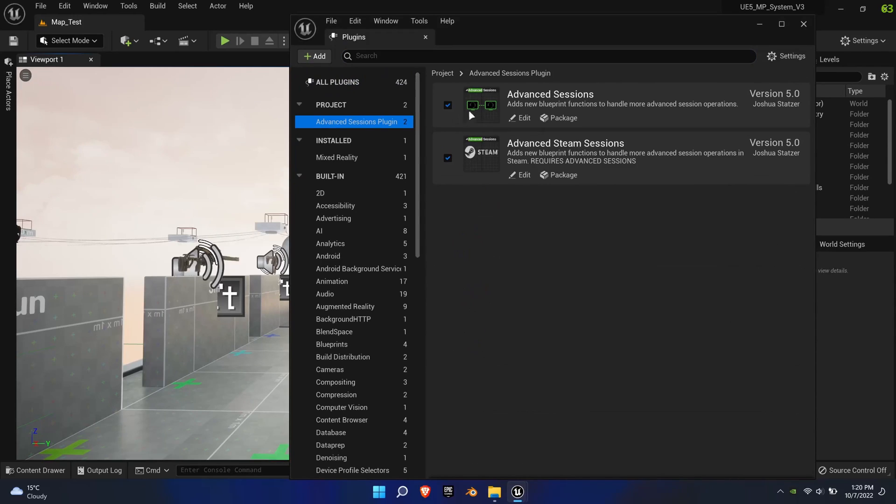
mouse_move(754, 161)
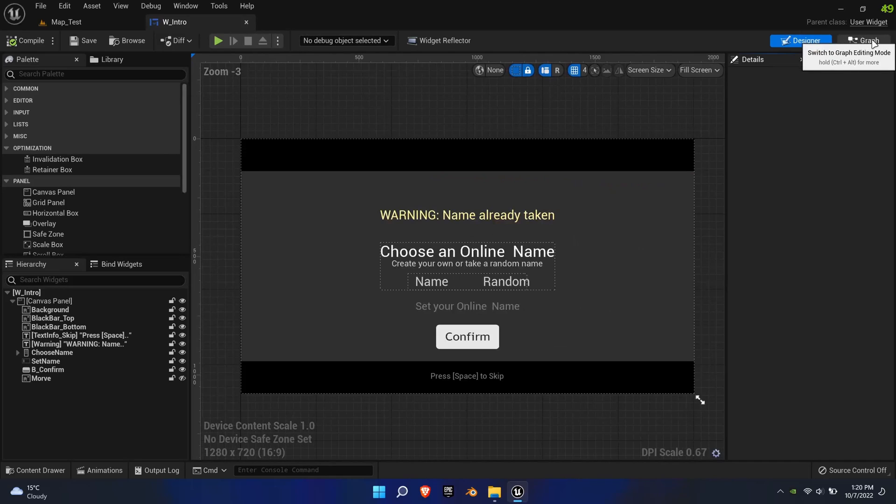
In W_Intro's graph, search the PCMenu reference's actions for 'player name'.
left_click(865, 40)
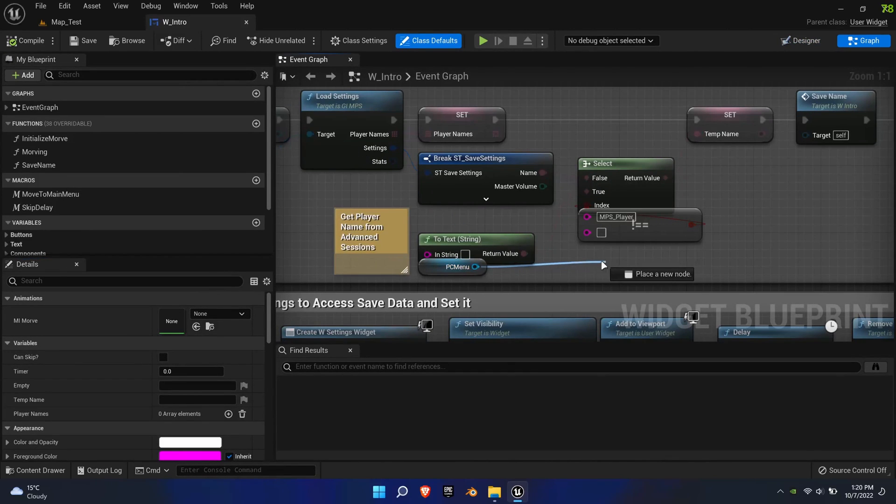
left_click(600, 264)
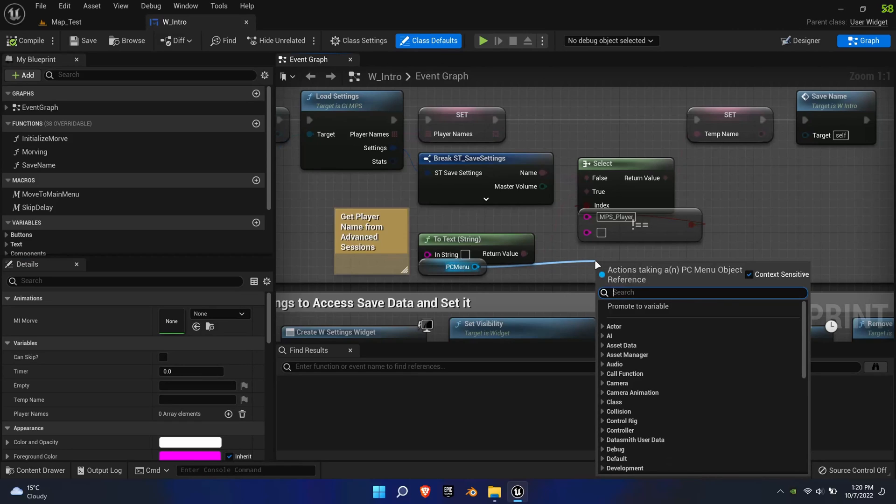
type("player name")
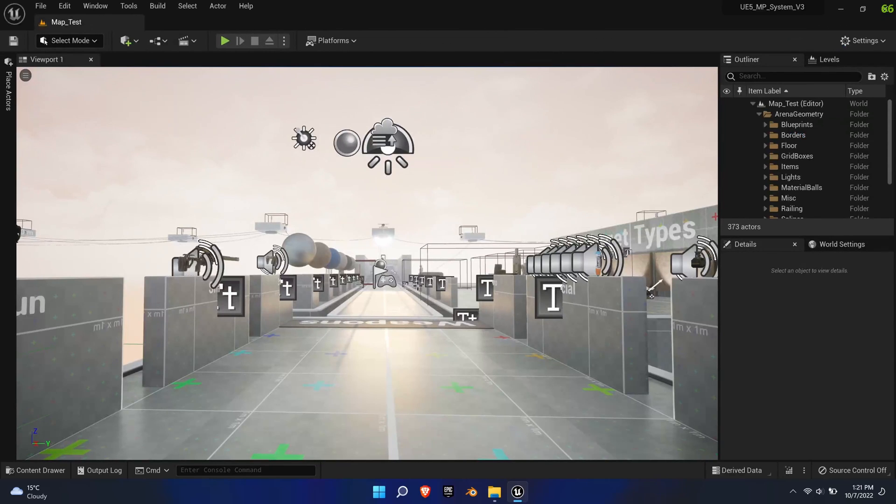
Open the W_LevelSelect widget from the Content Drawer and view its Event Graph.
left_click(35, 470)
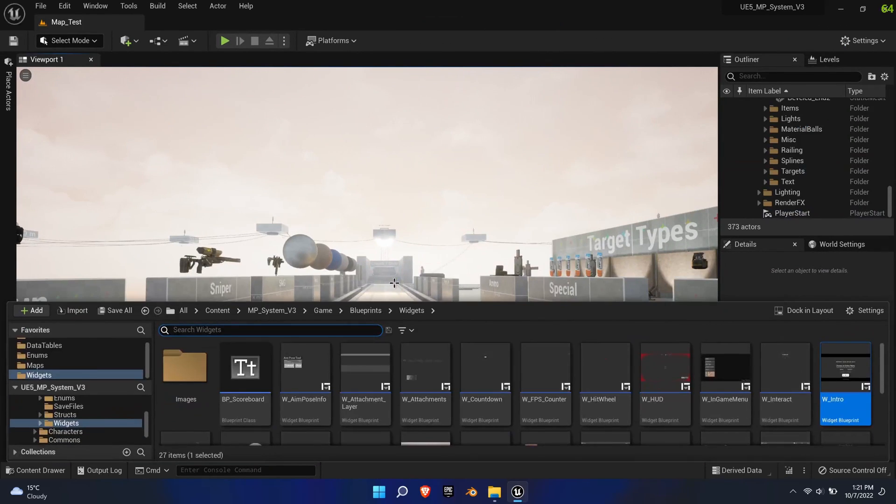
scroll("right", 3)
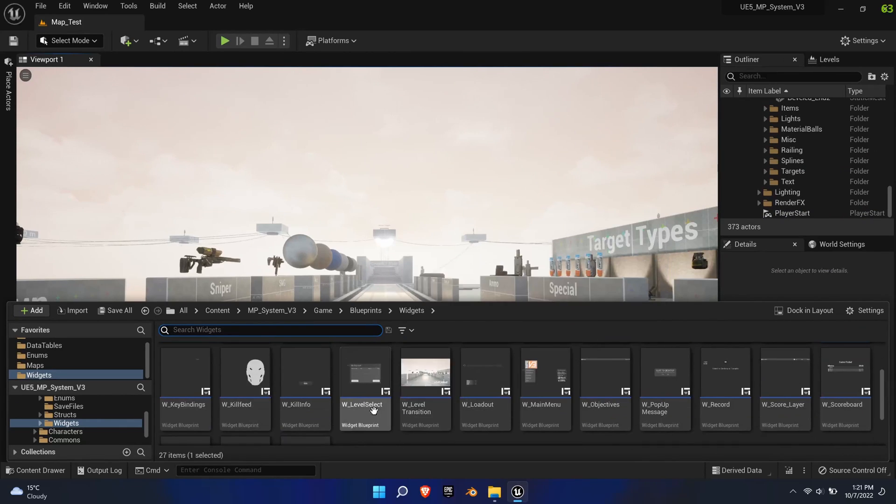
double_click(364, 388)
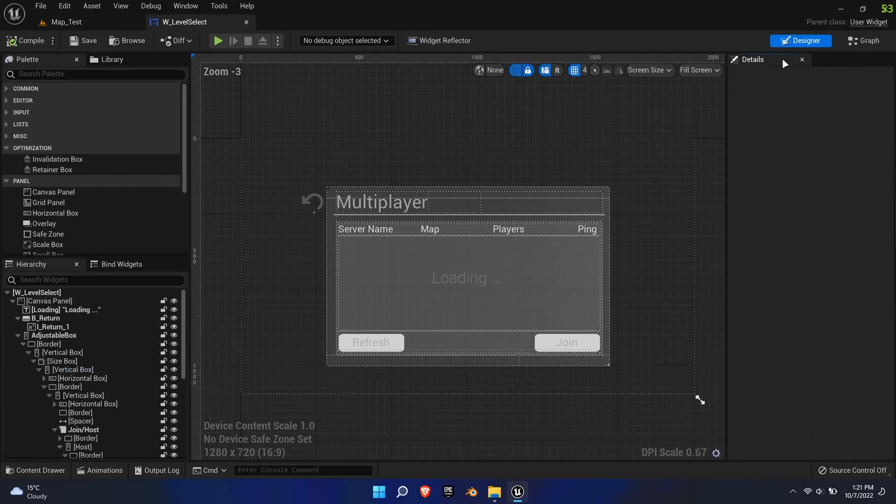
left_click(865, 41)
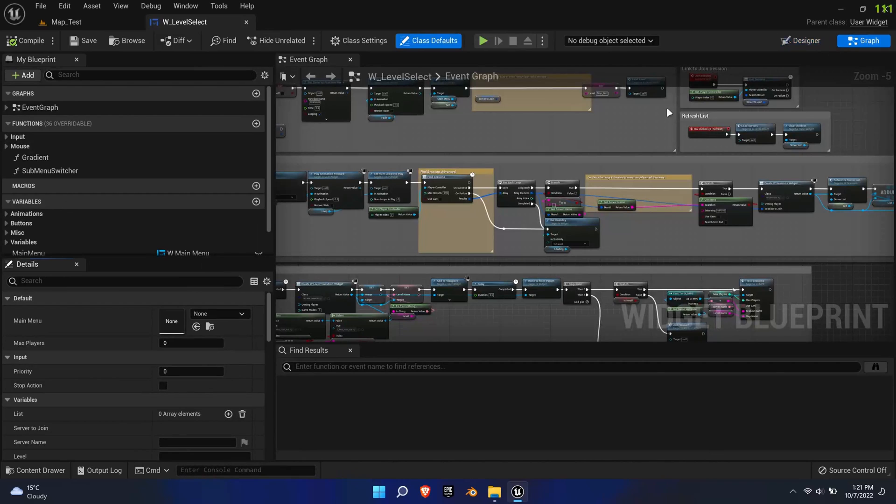
scroll("up", 3)
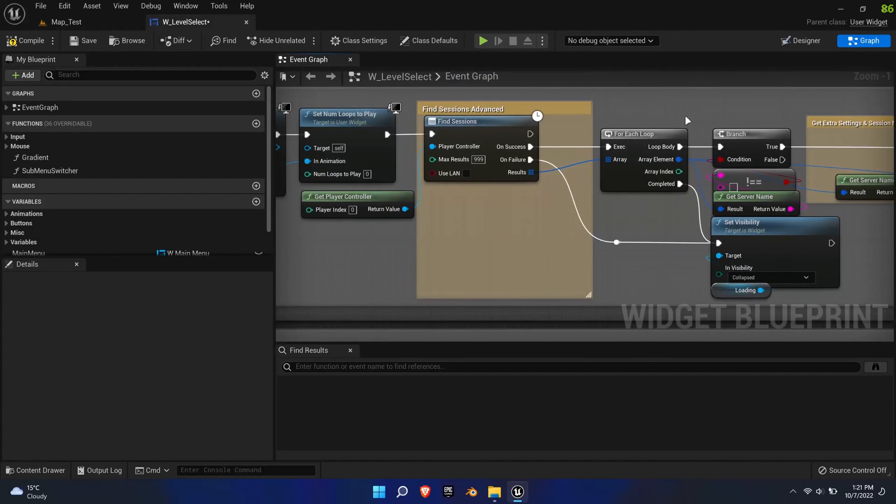
mouse_move(472, 131)
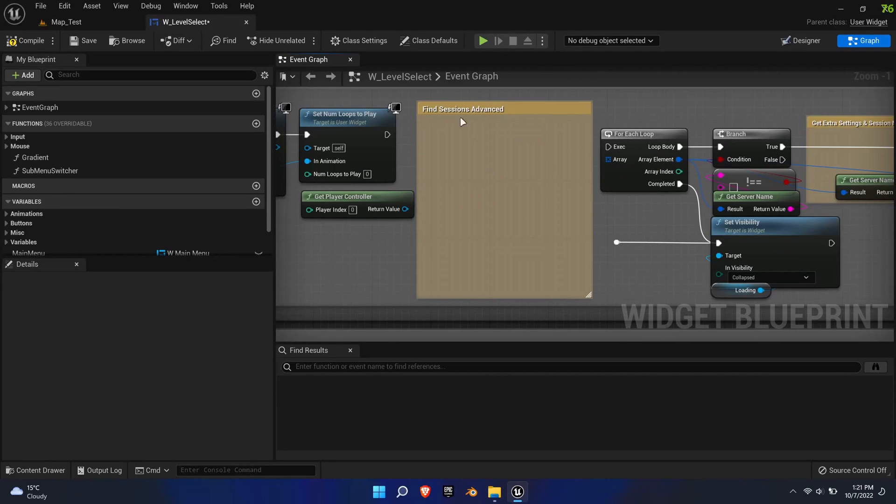
Search the node actions for 'find sessi' to add Find Sessions Advanced.
right_click(463, 172)
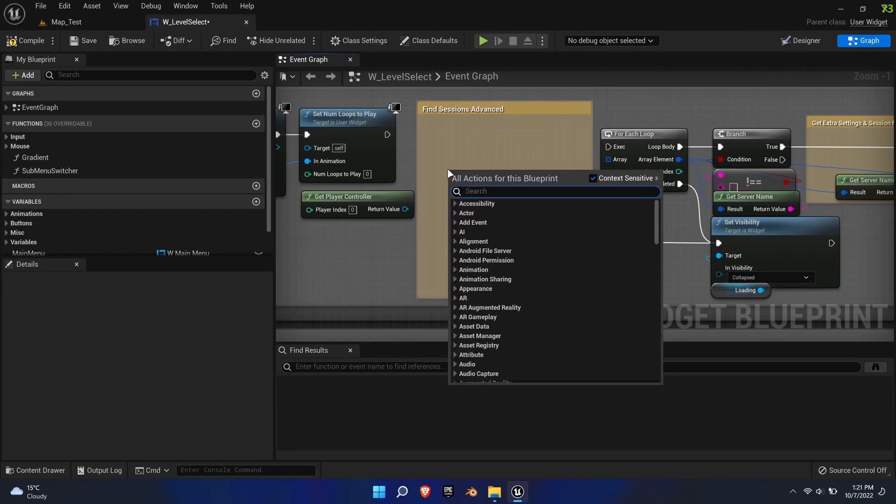
left_click(554, 191)
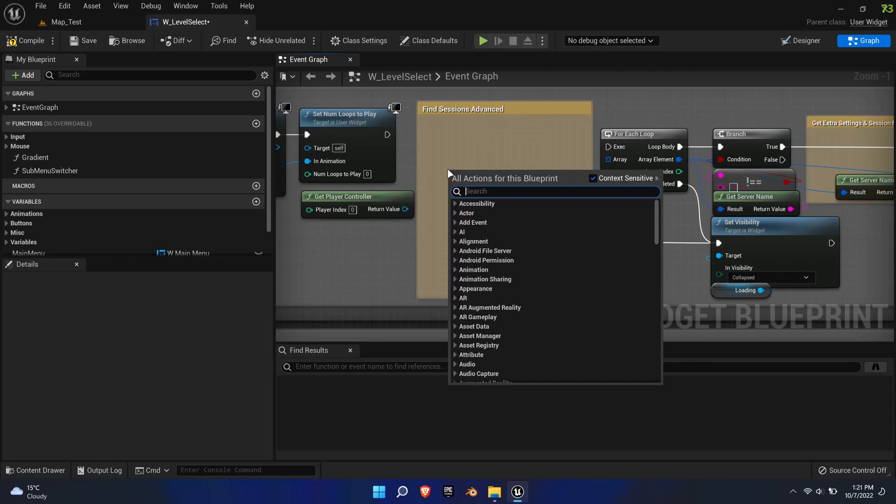
type("find sessi")
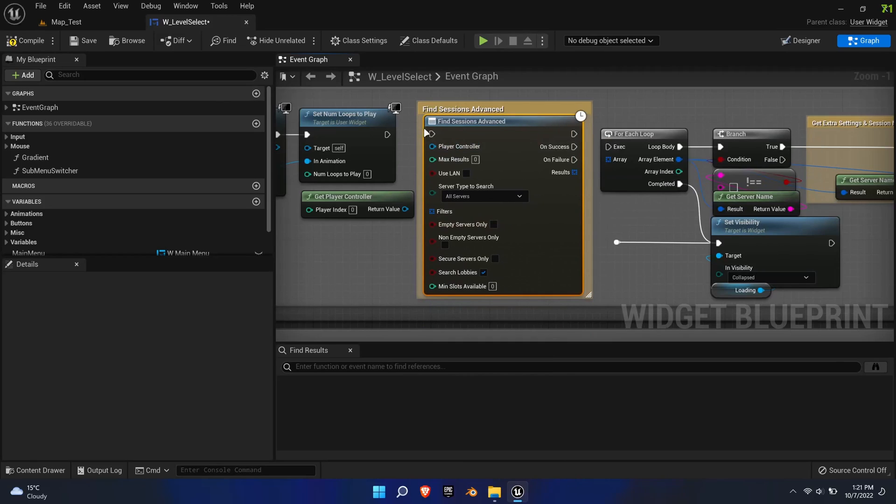
mouse_move(404, 209)
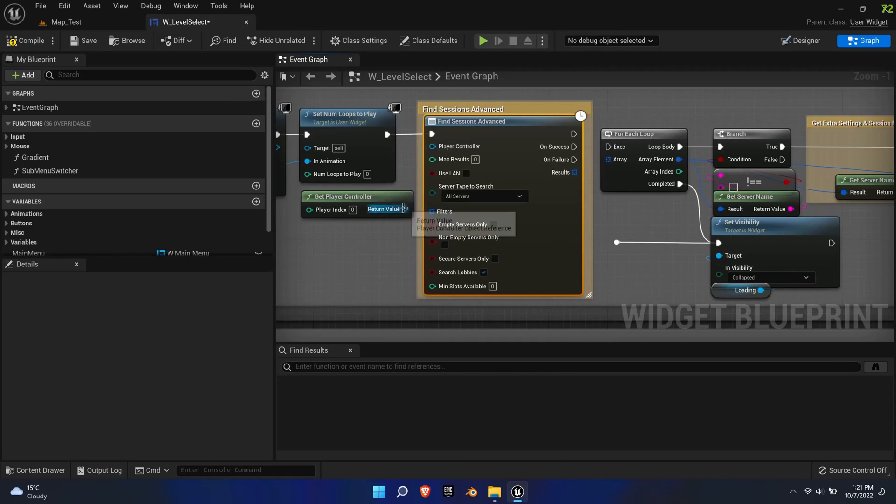
mouse_move(478, 160)
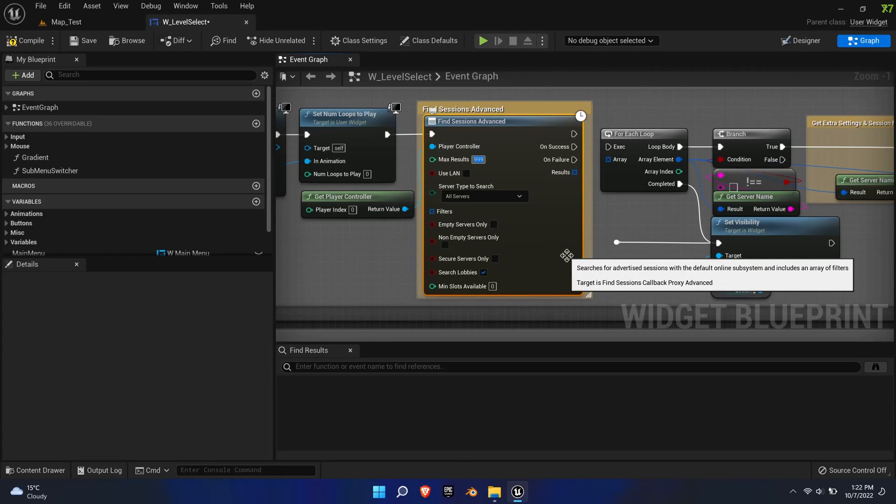
mouse_move(501, 223)
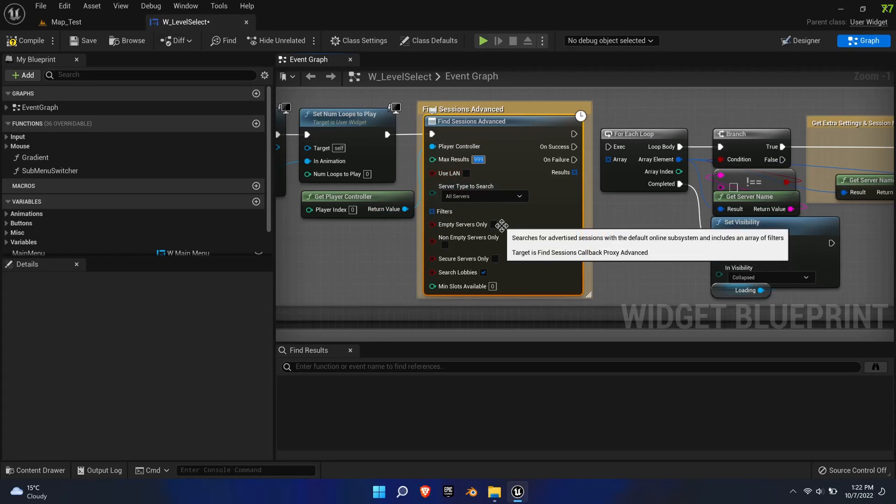
mouse_move(572, 174)
type("extr")
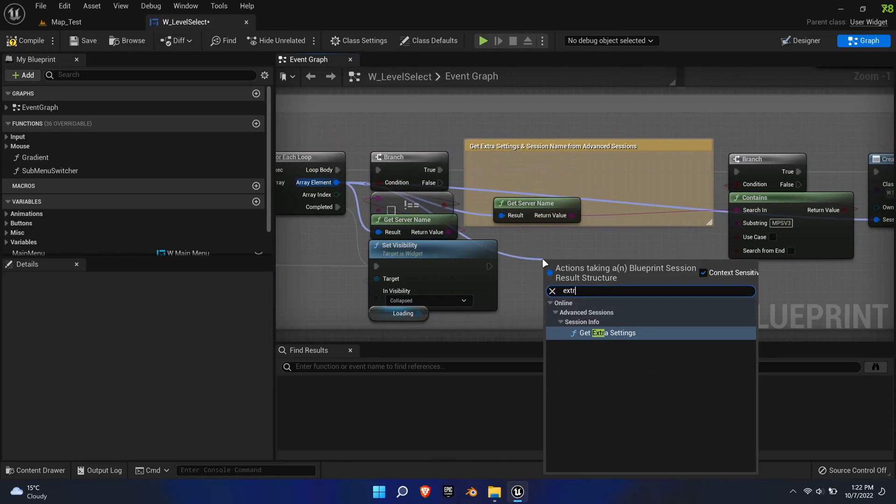
Add the Get Extra Settings node from the action menu.
left_click(610, 332)
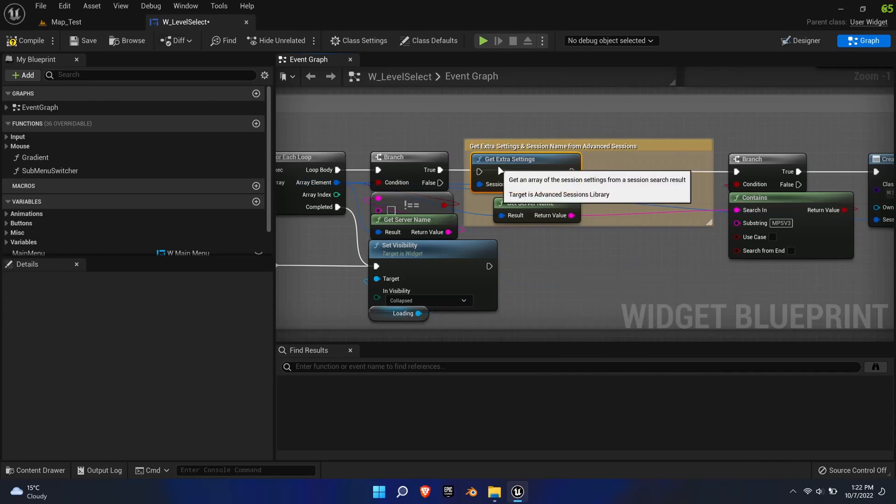
mouse_move(538, 206)
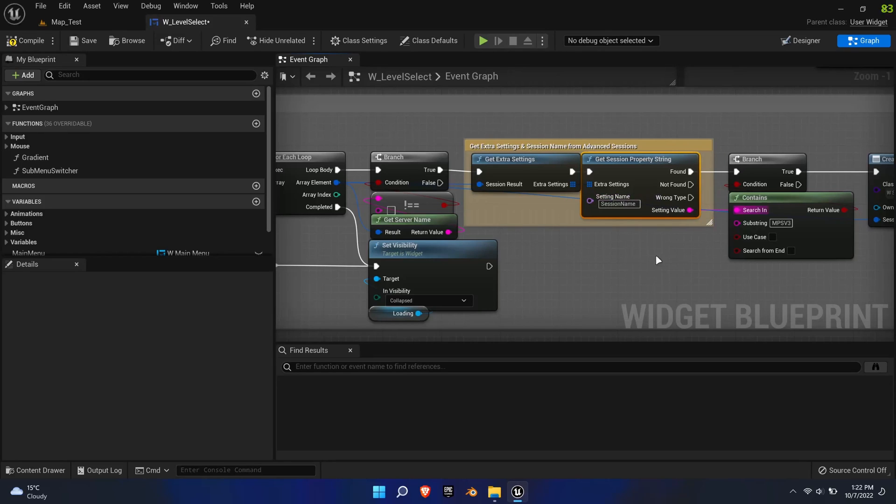
mouse_move(638, 159)
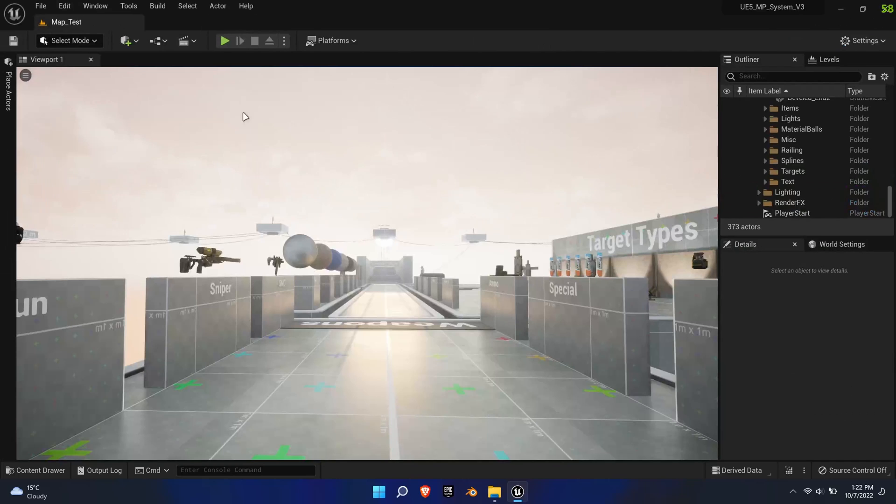
Open W_Settings from the Content Drawer and search the PC MPS cast's actions for 'player n'.
left_click(34, 469)
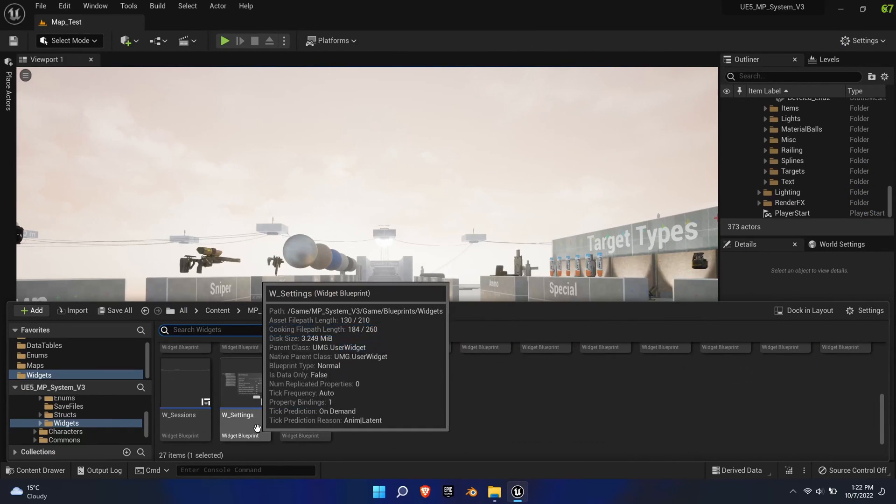
double_click(240, 383)
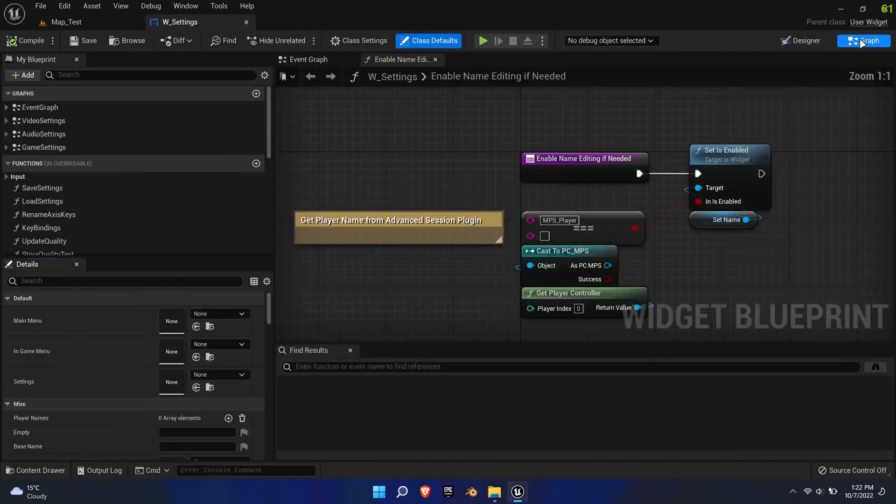
mouse_move(400, 223)
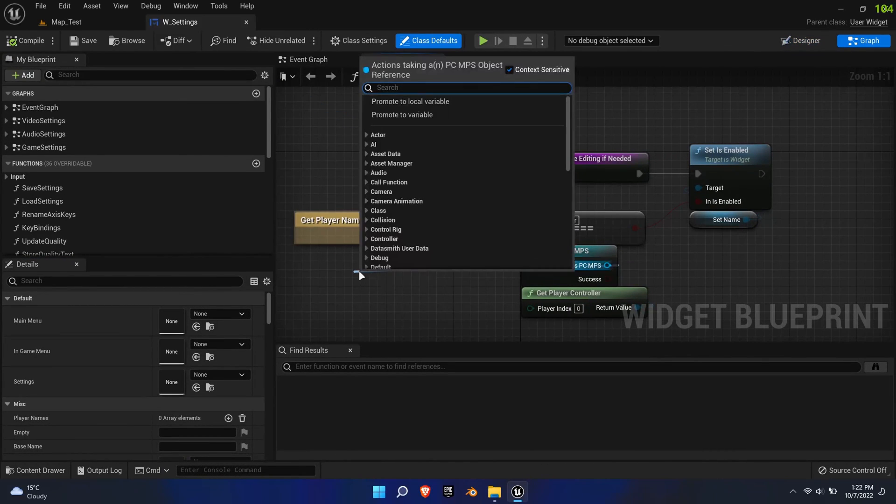
type("player n")
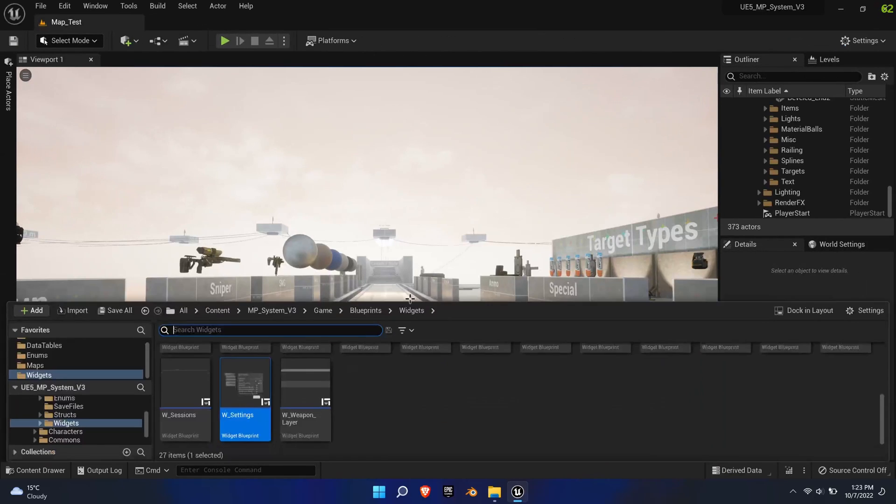
Bring up W_Sessions' Event Graph to add the SessionName and MapName property string reads.
double_click(183, 382)
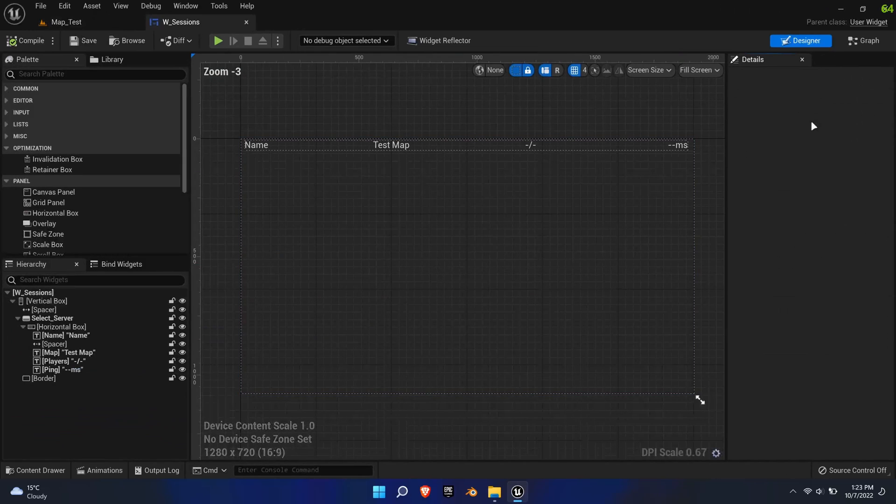
left_click(865, 40)
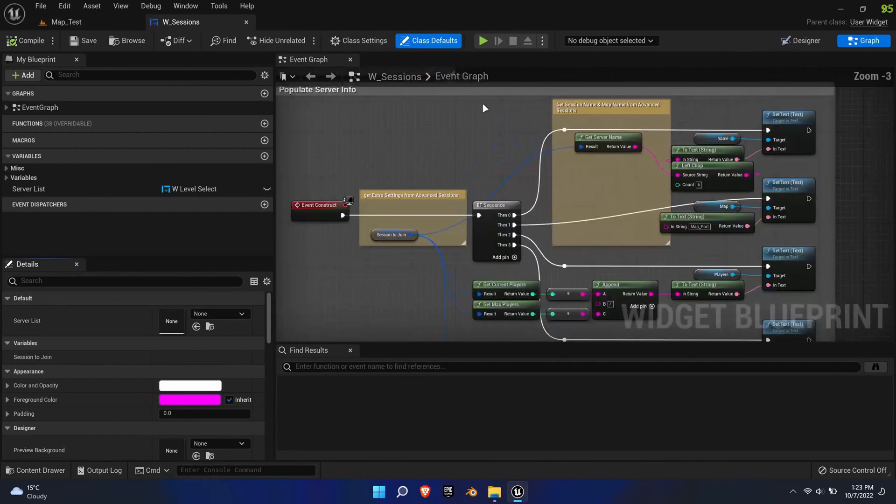
scroll("up", 3)
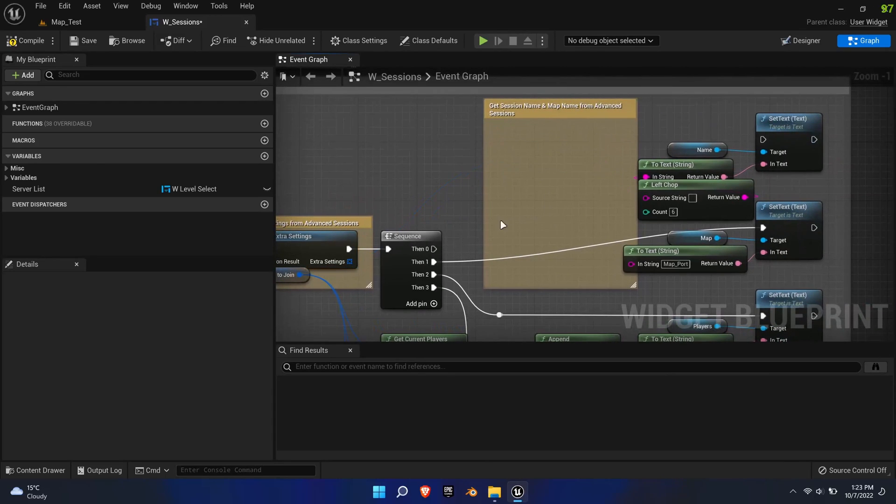
mouse_move(343, 261)
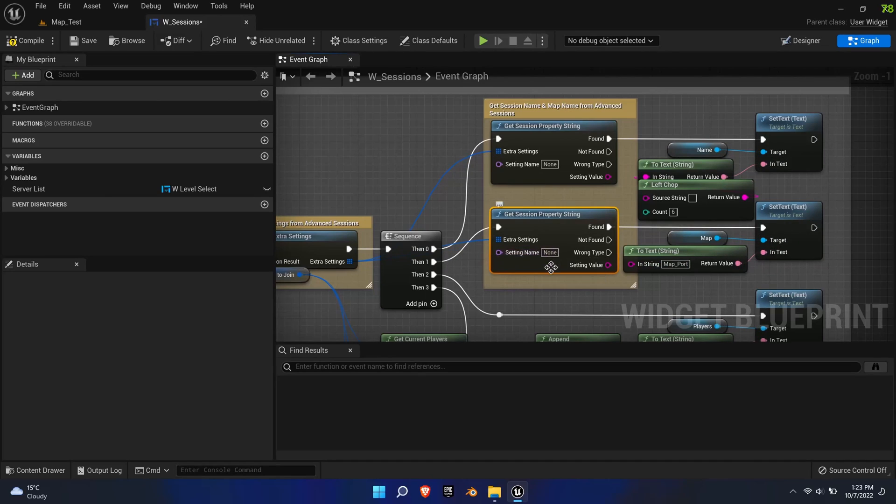
mouse_move(604, 266)
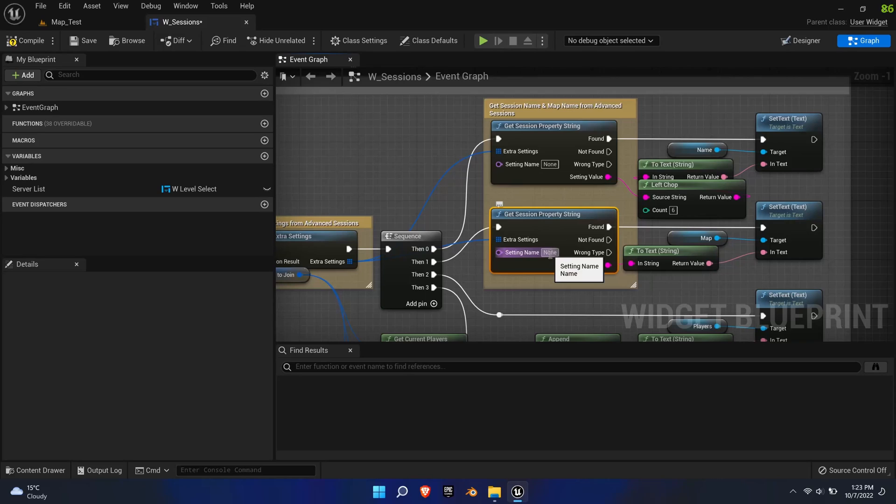
mouse_move(607, 309)
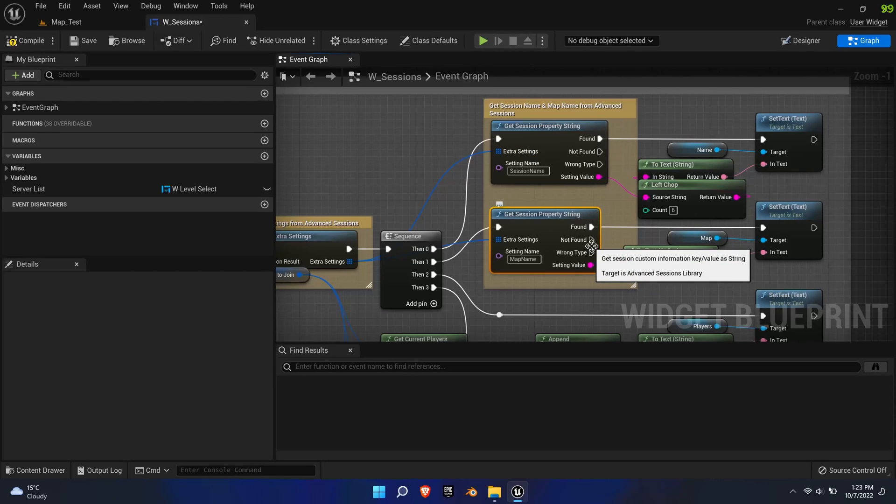
mouse_move(576, 113)
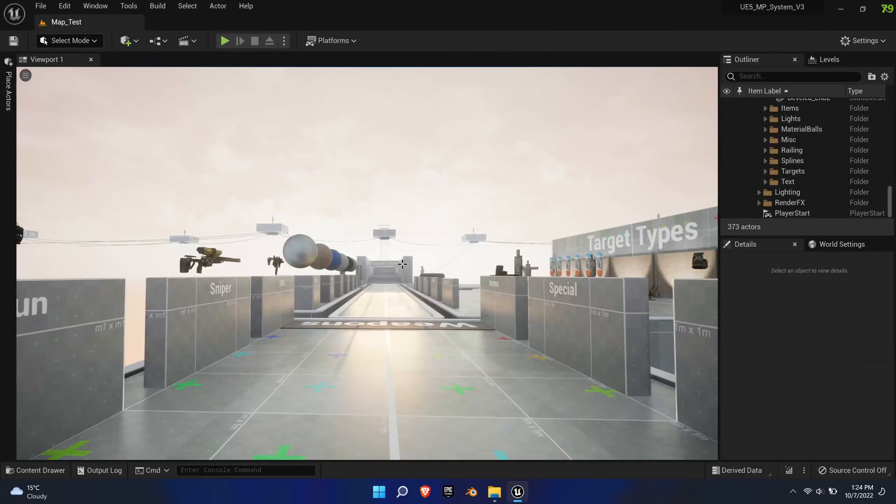
Check PC_MPS's Set Player Name logic from the Core folder, then return to Map_Test.
left_click(41, 469)
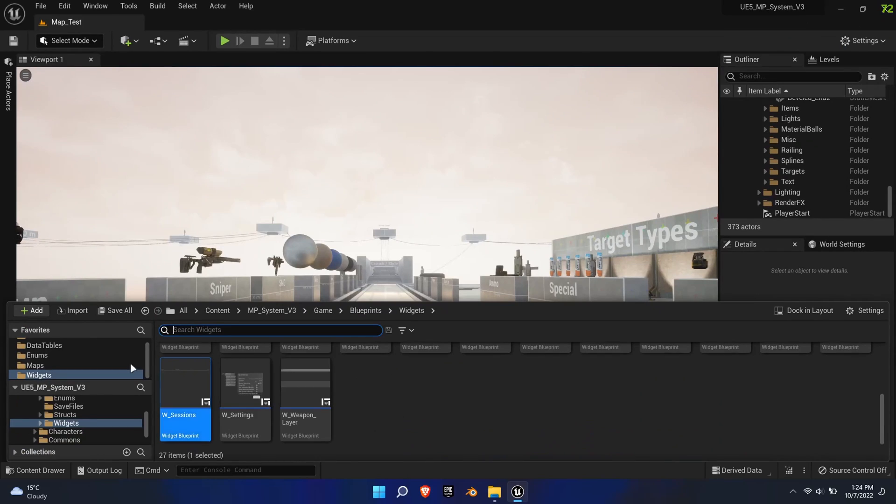
left_click(61, 425)
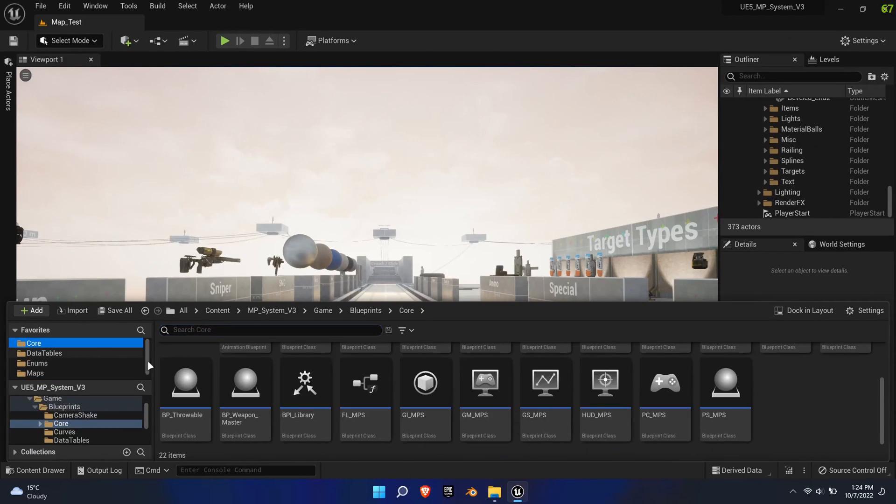
mouse_move(665, 455)
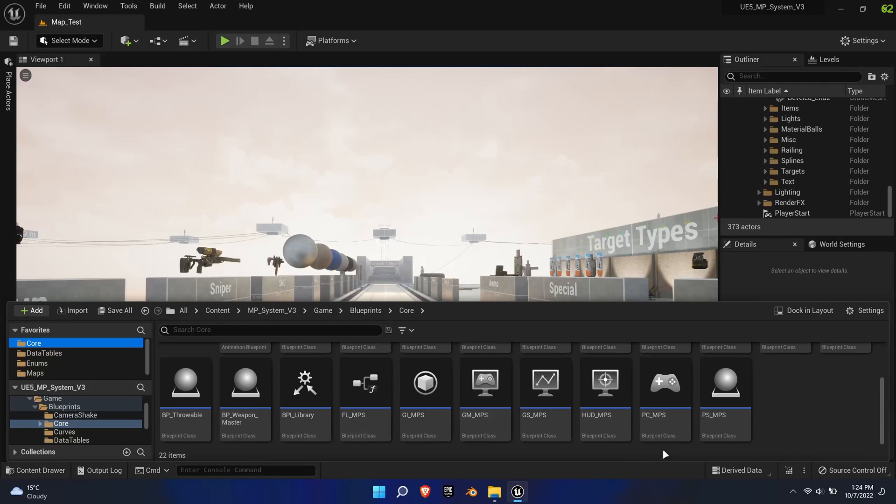
double_click(664, 381)
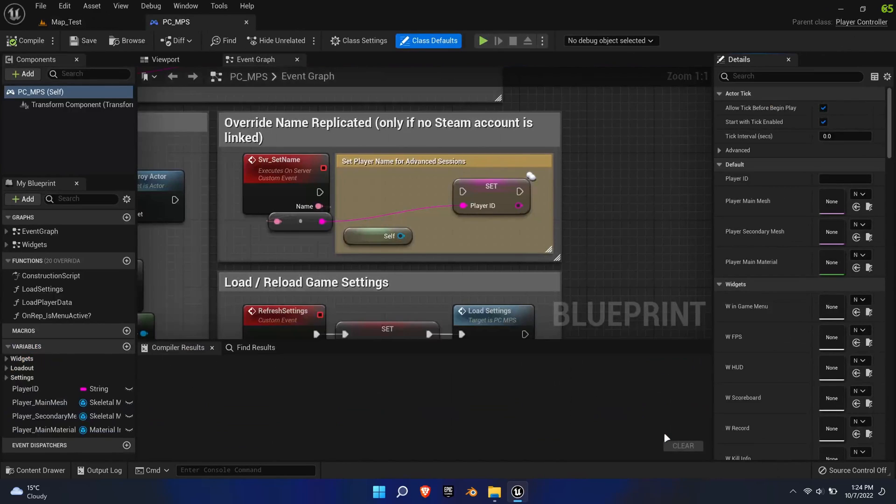
mouse_move(275, 226)
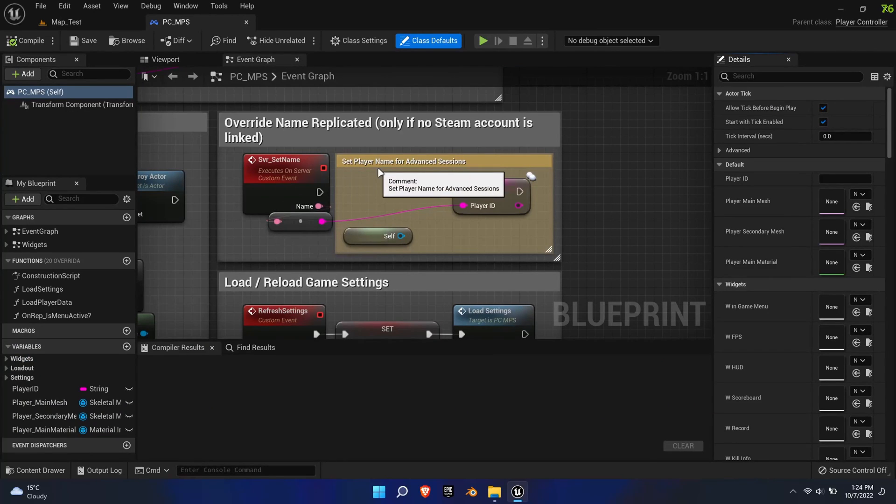
mouse_move(394, 236)
type("set player name")
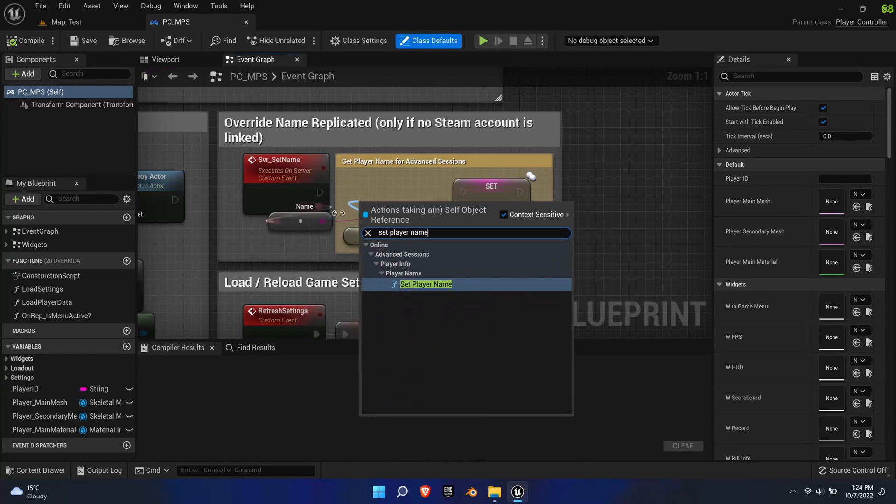
left_click(426, 284)
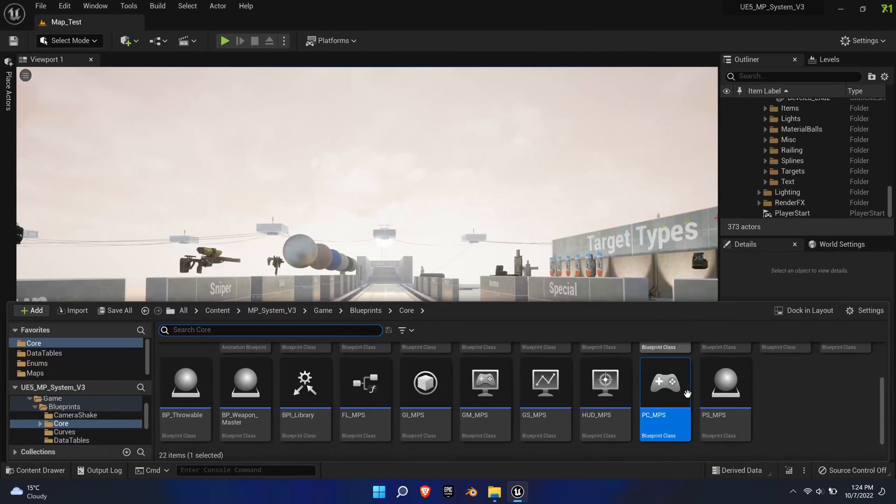
mouse_move(498, 456)
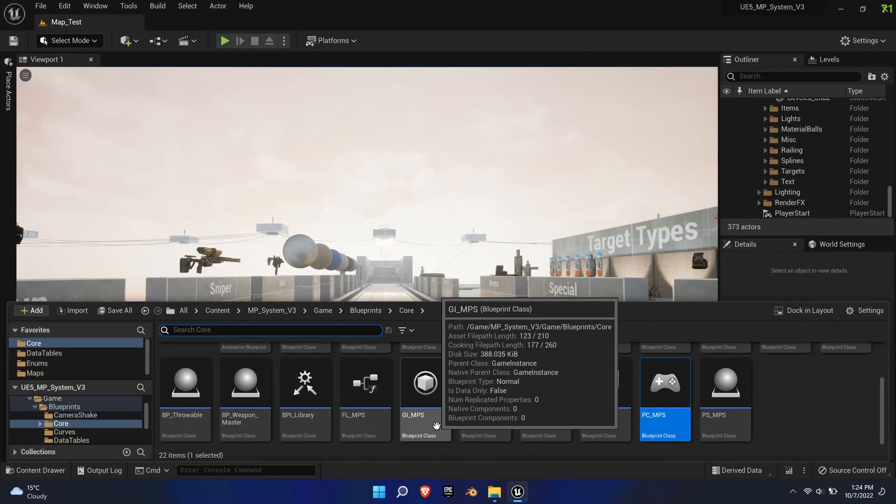
Have GI_MPS's Host_Sessions use a Create Advanced Session node and compile it.
double_click(425, 383)
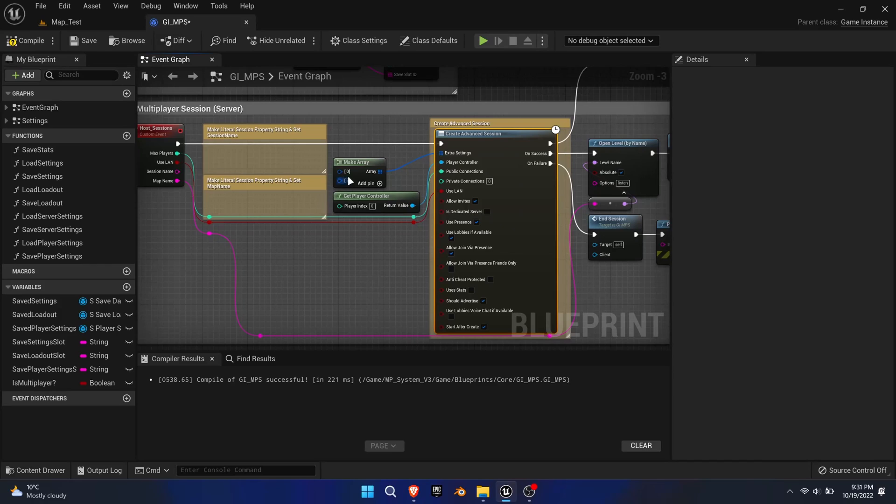
Wire SessionName and MapName literal session property strings into Host_Sessions' Make Array.
left_click(378, 184)
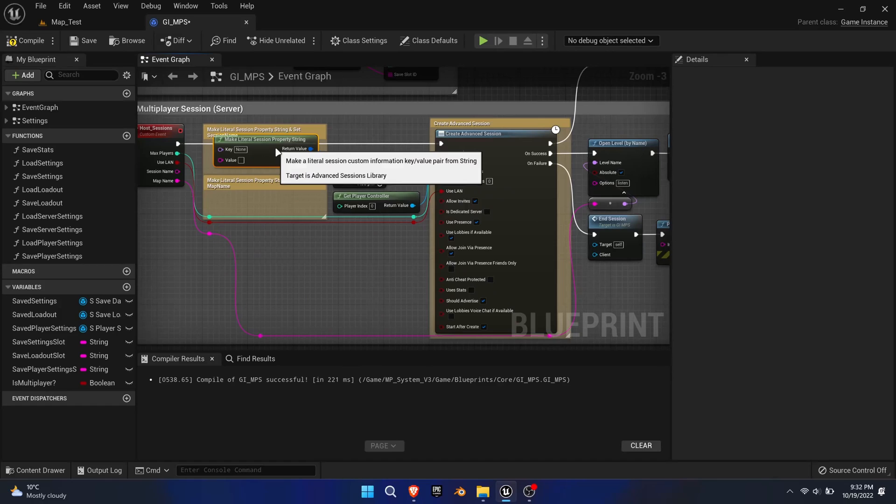
mouse_move(264, 204)
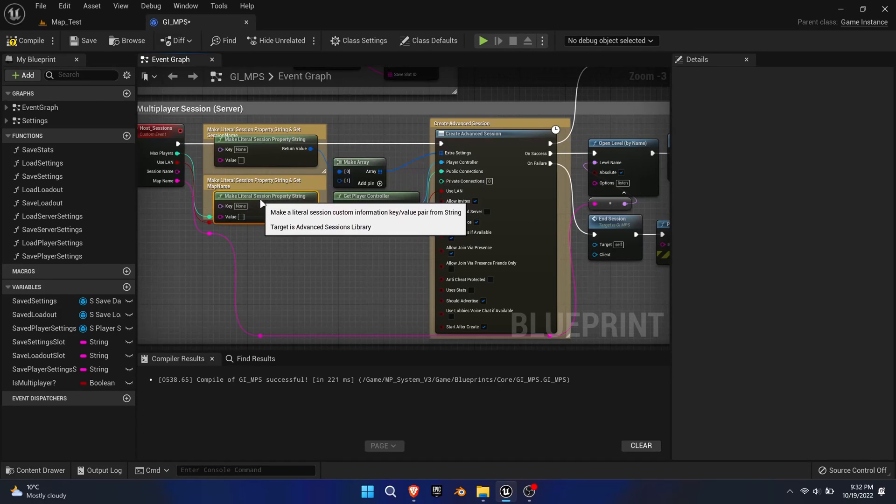
mouse_move(246, 156)
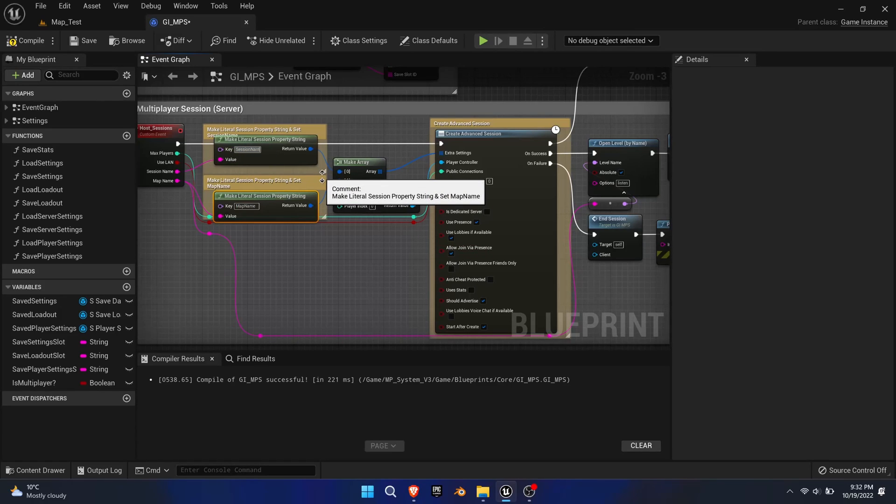
mouse_move(297, 207)
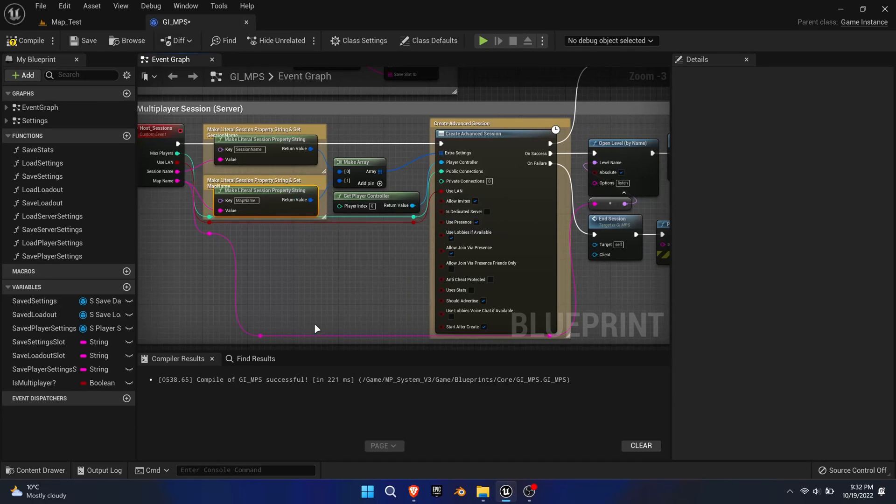
scroll("down", 3)
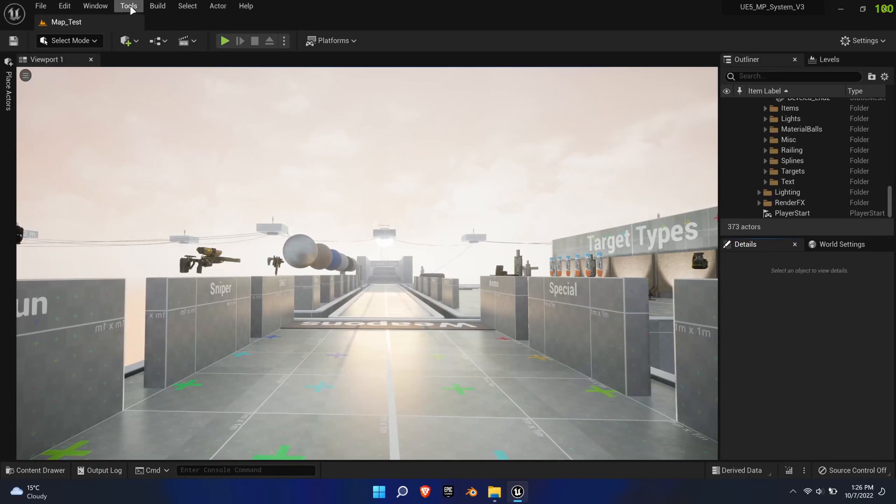
Create an empty C++ class MyClass with parent None, declining to edit its code.
left_click(128, 6)
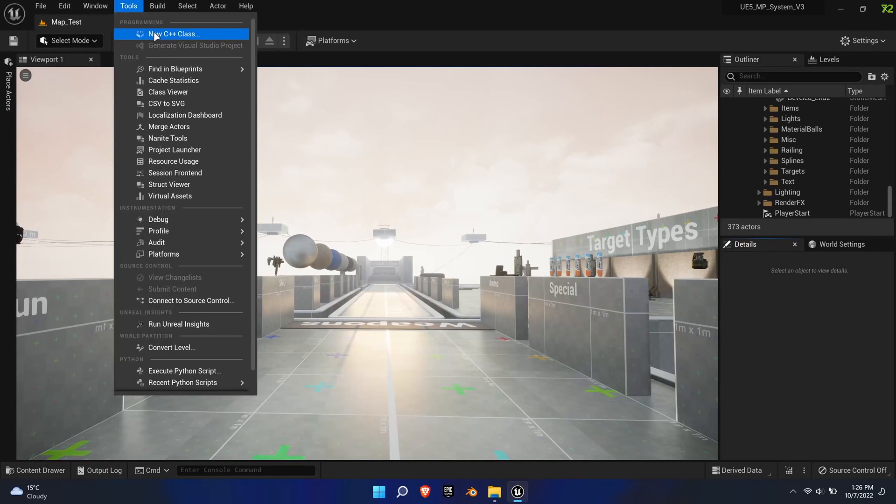
left_click(173, 34)
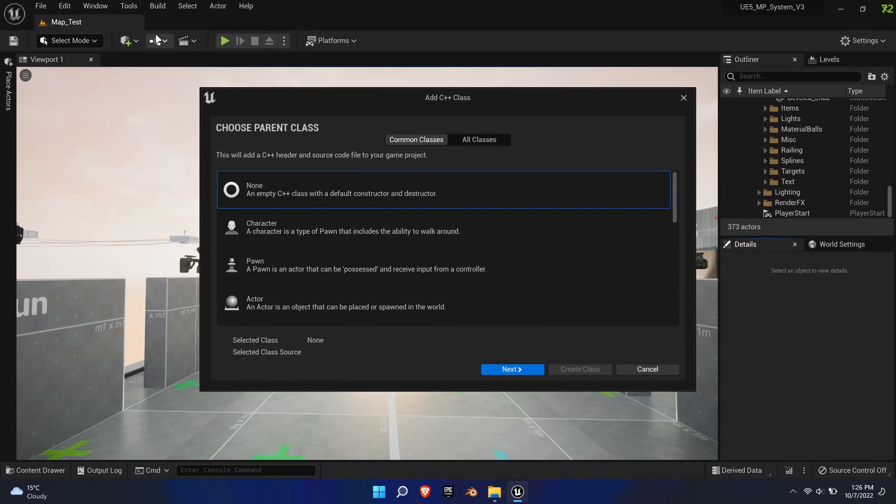
mouse_move(411, 197)
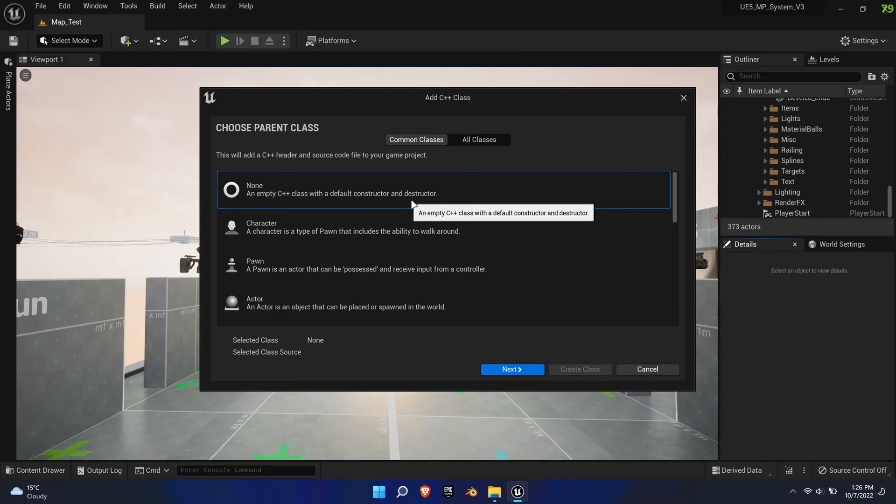
left_click(510, 369)
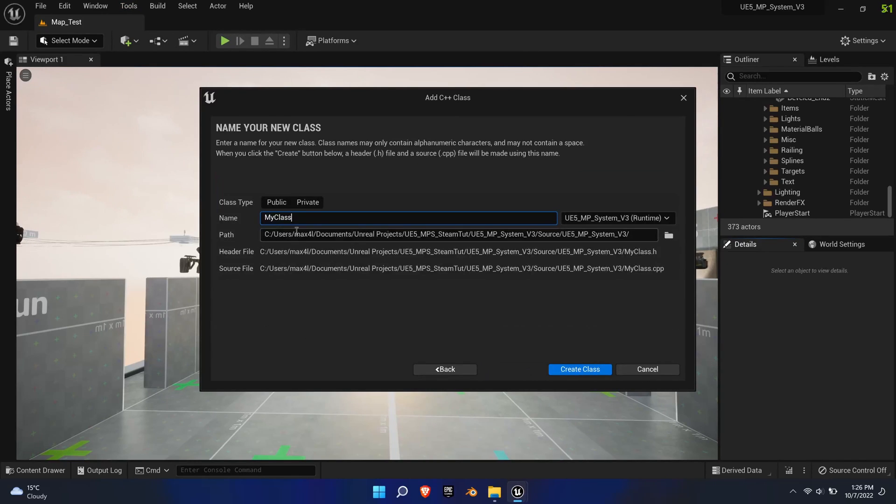
left_click(579, 370)
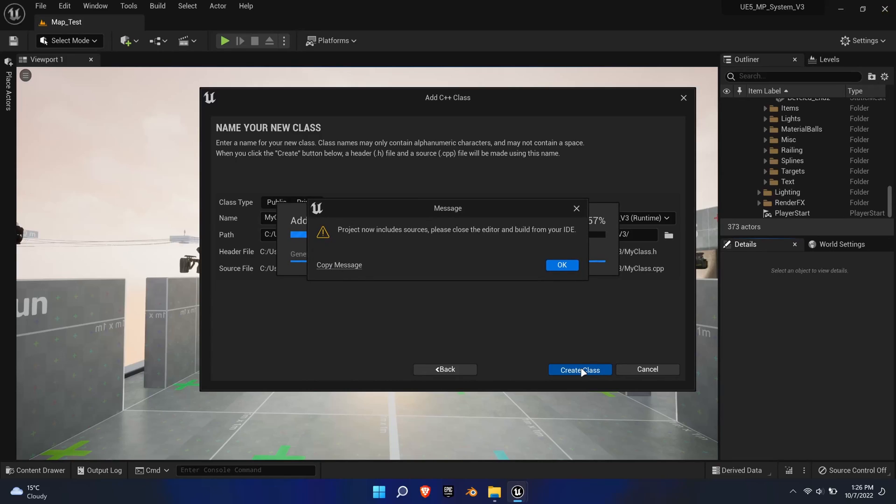
mouse_move(486, 250)
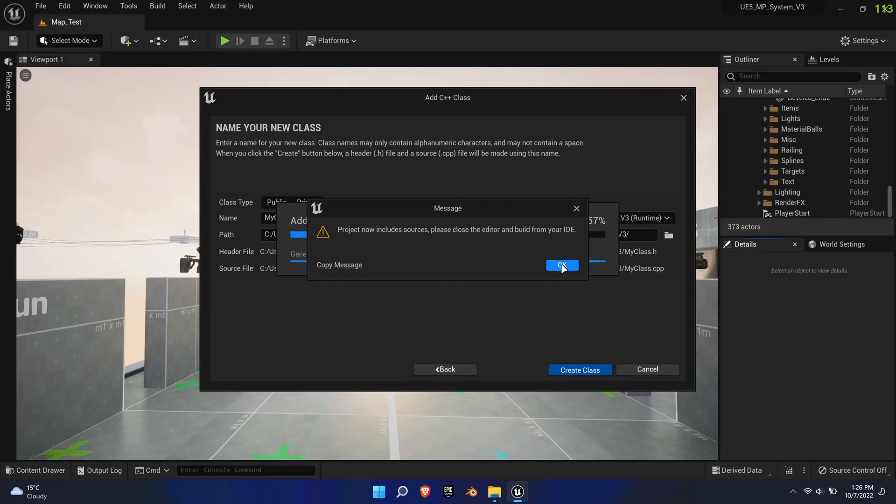
left_click(562, 265)
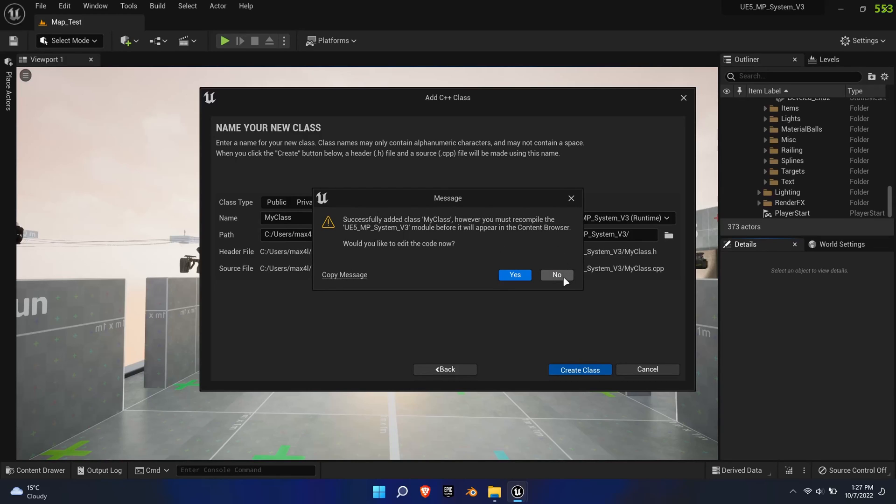
left_click(557, 274)
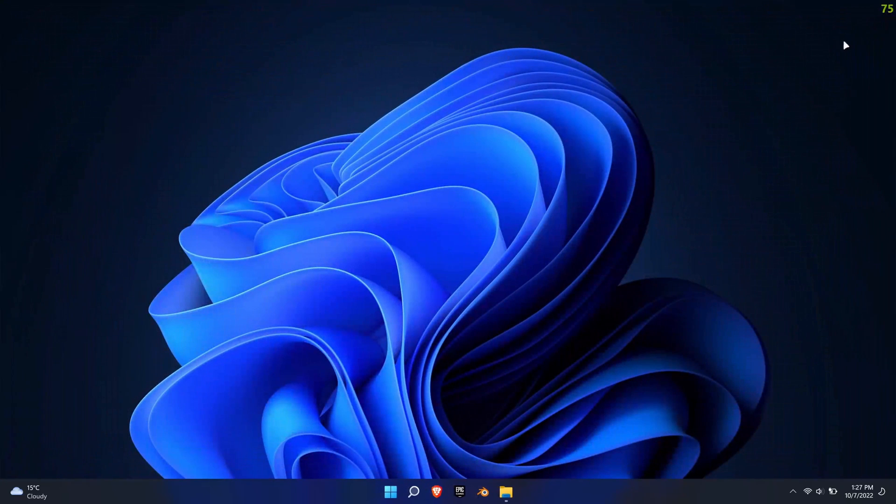
Launch UE5_MP_System_V3.sln from the project folder into Visual Studio.
left_click(505, 492)
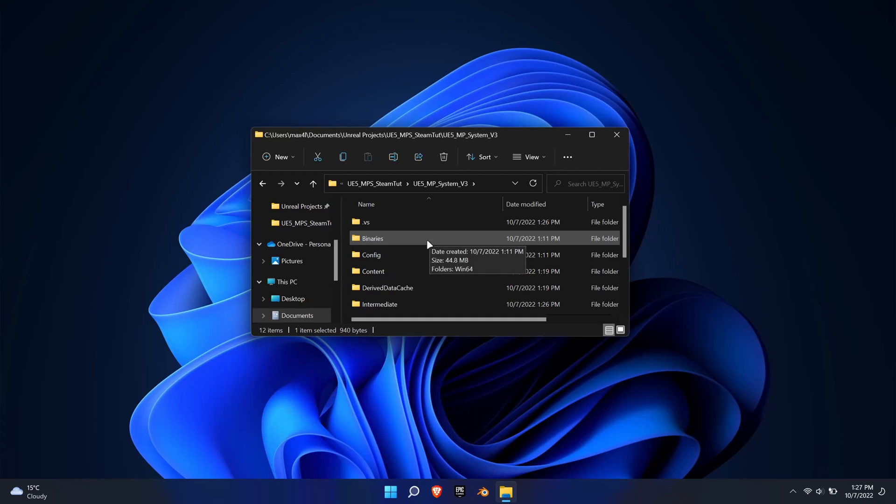
scroll("down", 3)
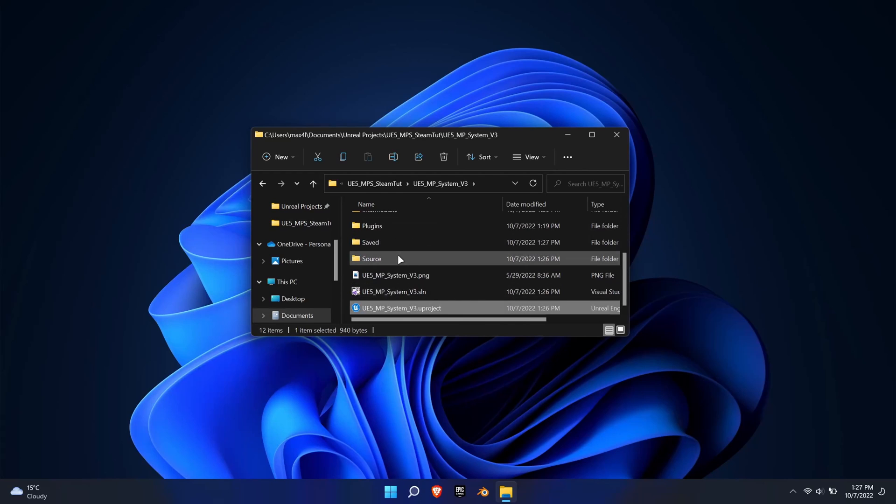
mouse_move(447, 297)
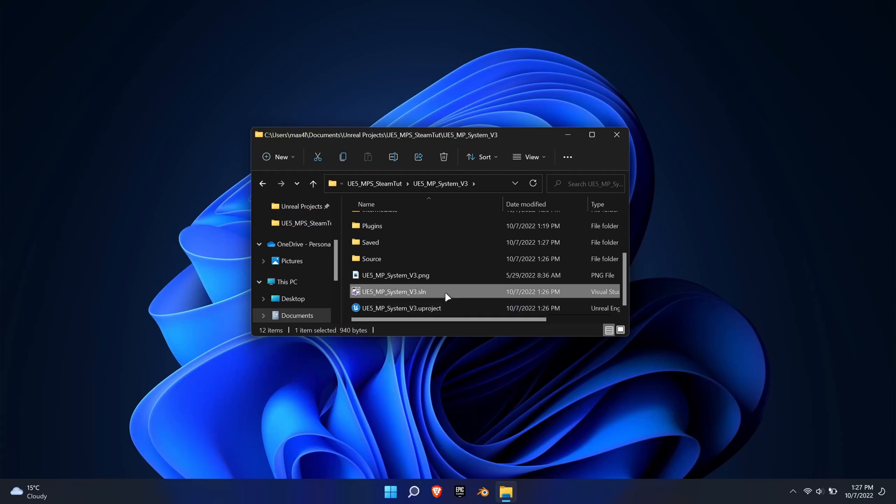
double_click(394, 291)
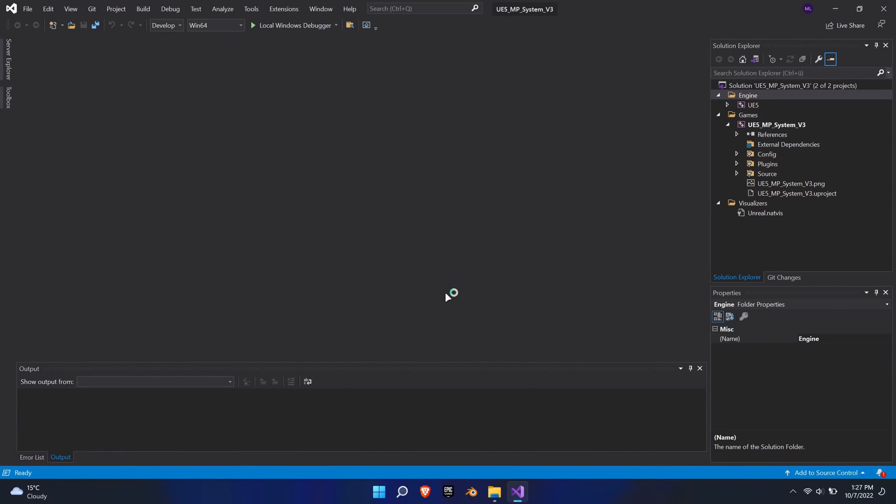
mouse_move(448, 297)
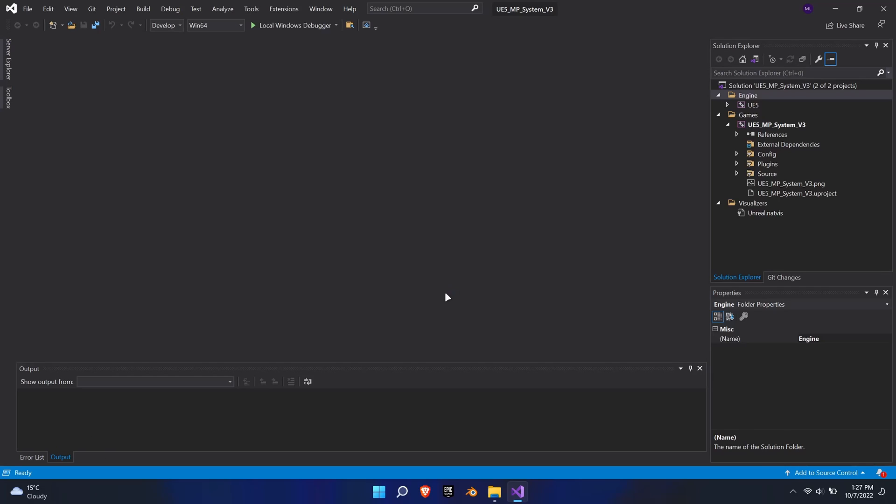
Build the UE5_MP_System_V3 game project in Visual Studio.
left_click(777, 124)
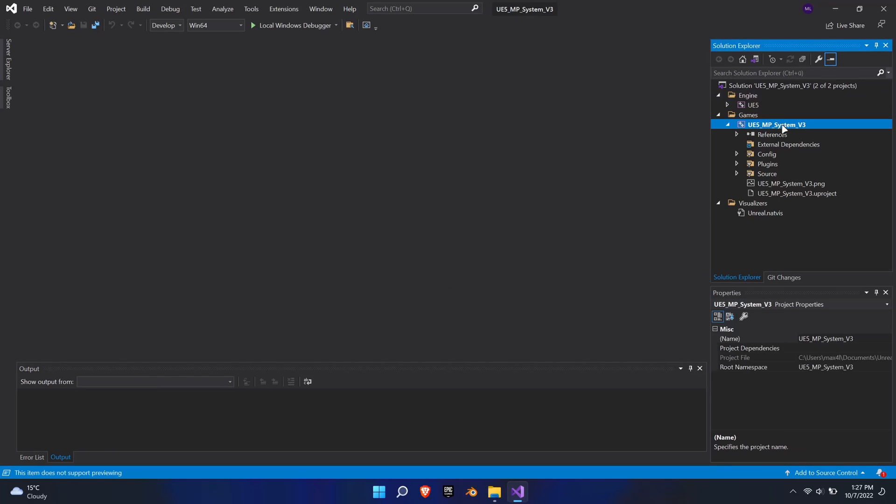
right_click(777, 124)
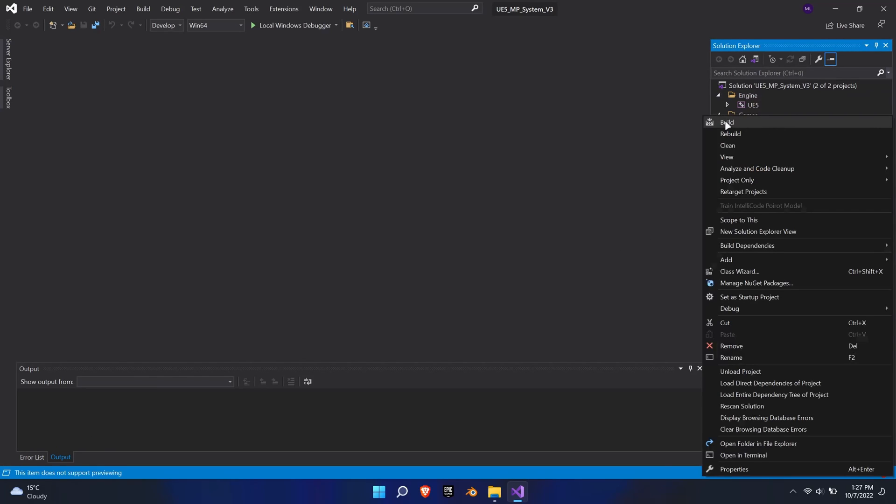
left_click(727, 122)
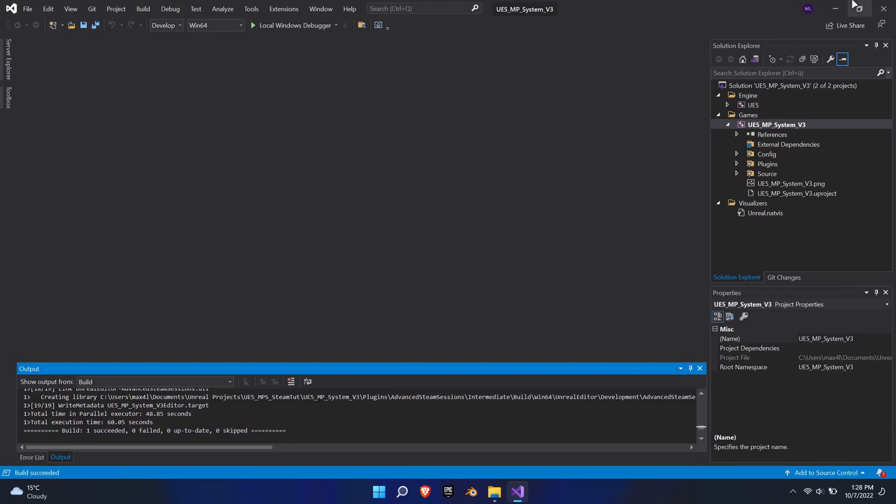
Reopen UE5_MP_System_V3.uproject in Unreal Engine 5 after the successful build.
left_click(505, 492)
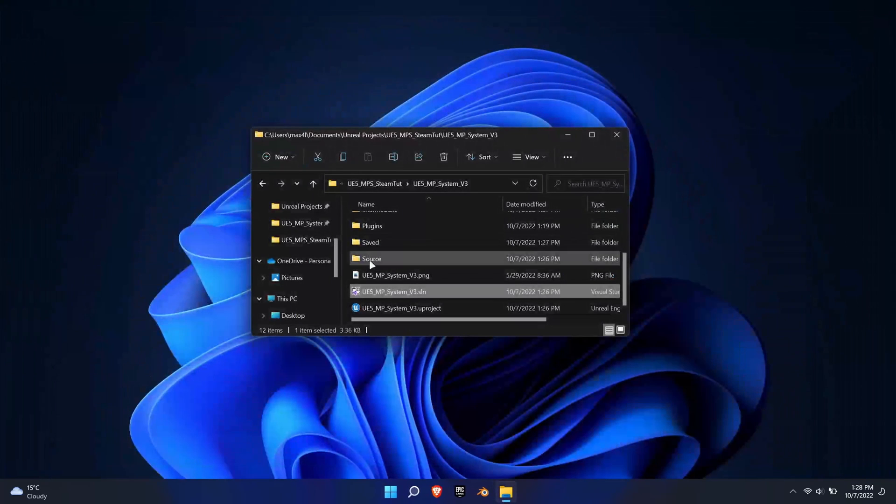
left_click(401, 308)
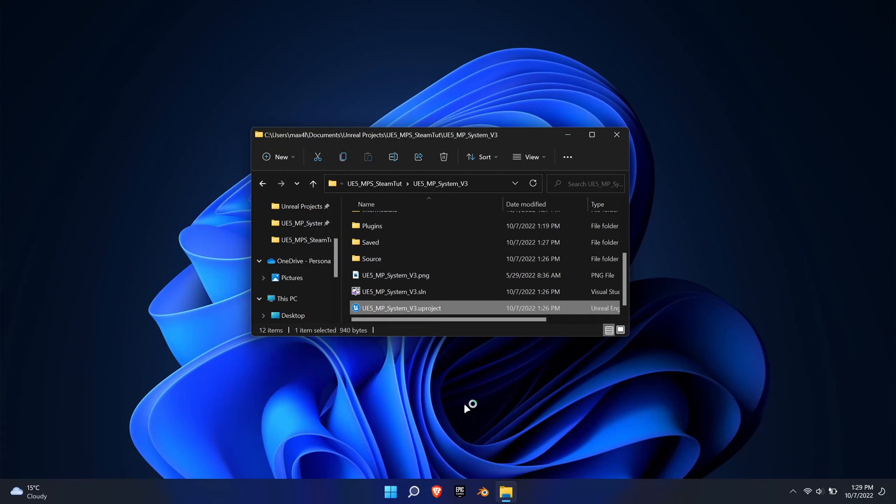
double_click(402, 308)
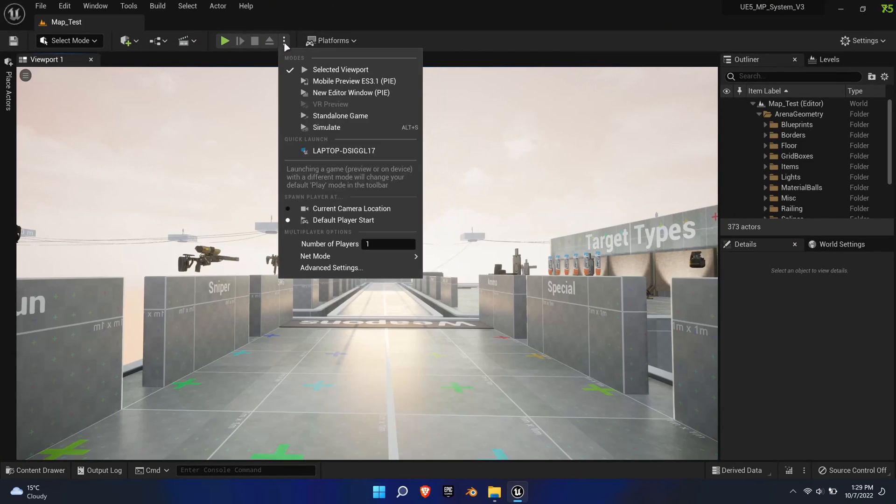
mouse_move(340, 116)
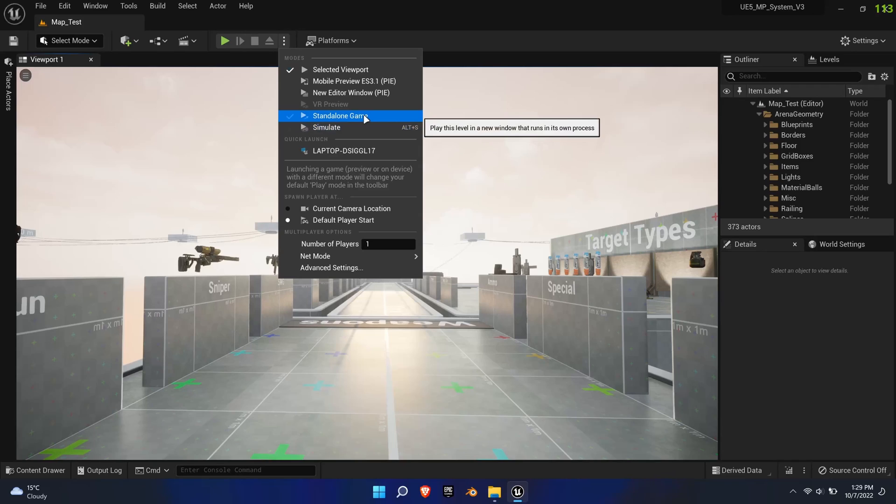
mouse_move(378, 42)
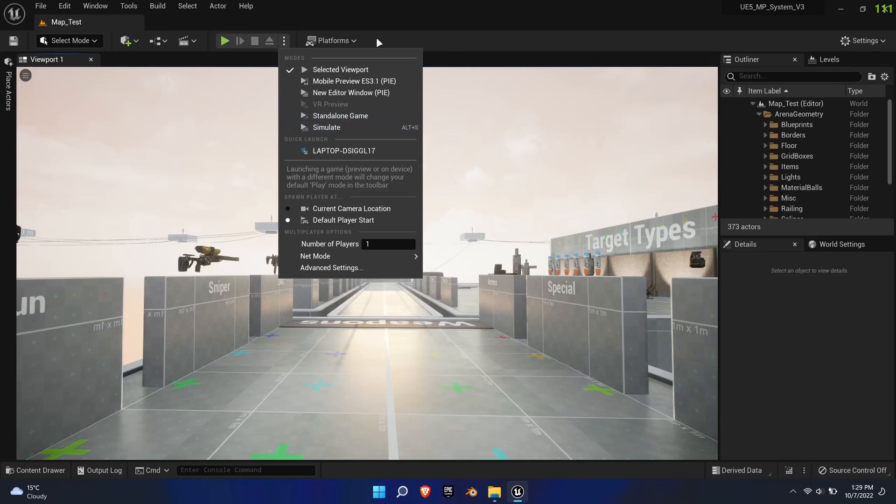
Package the project for Windows with the Desktop as the output folder.
left_click(334, 40)
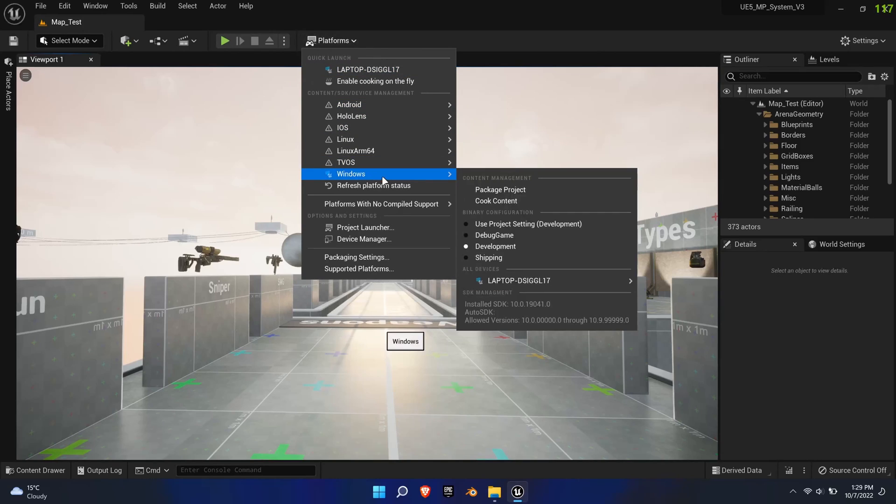
left_click(500, 190)
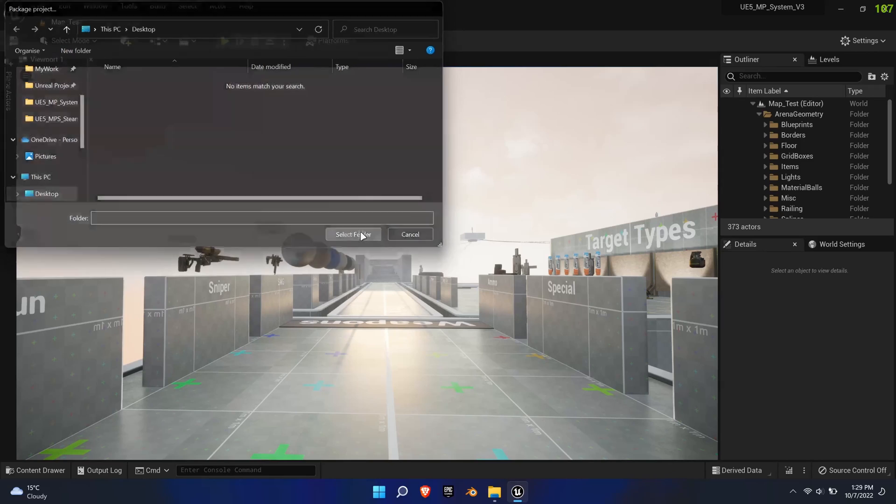
left_click(353, 234)
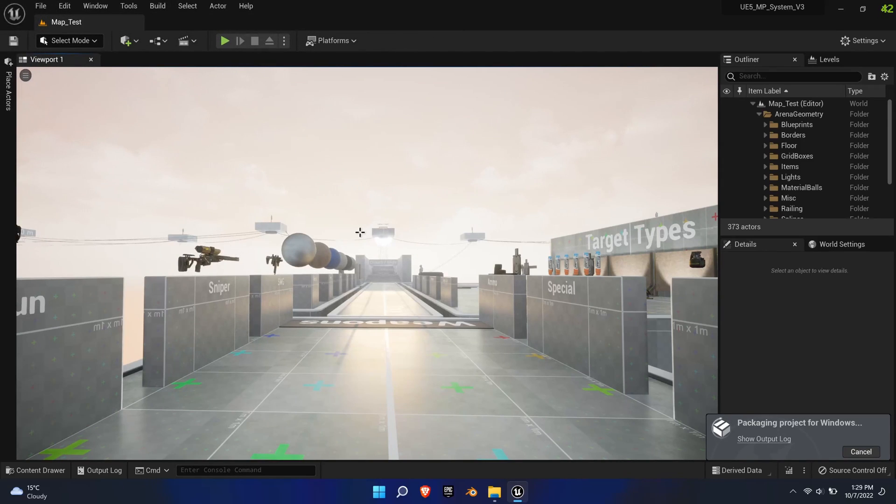
Confirm the BUILD SUCCESSFUL line in the packaging output log.
left_click(764, 439)
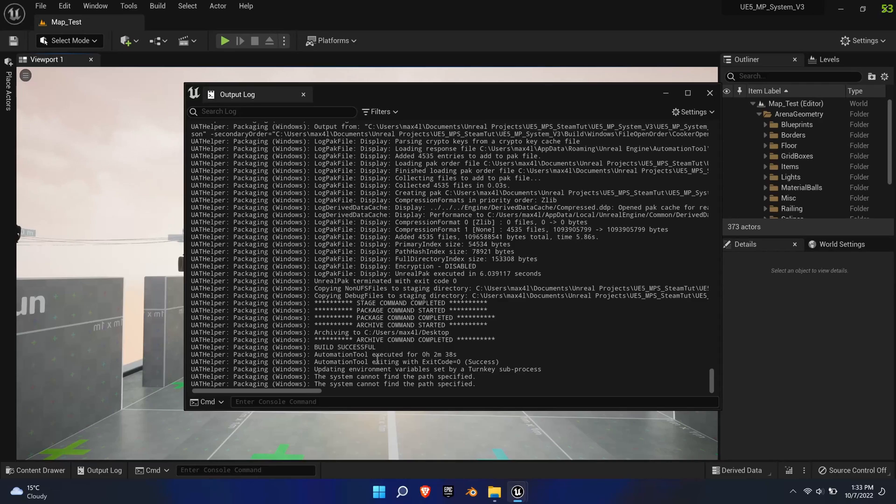
mouse_move(315, 347)
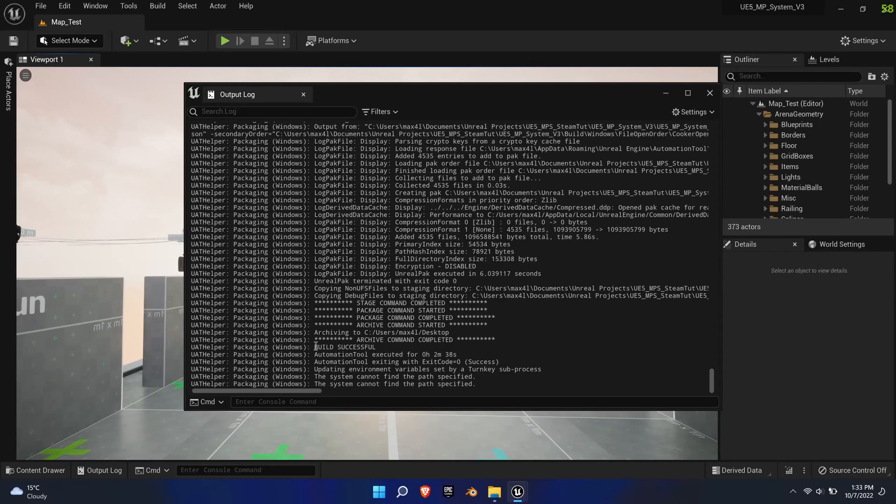
double_click(344, 348)
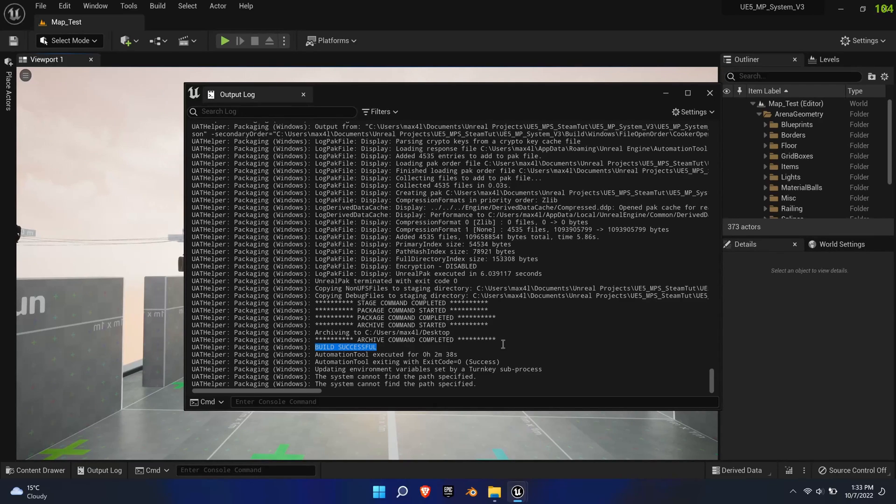
left_click(710, 94)
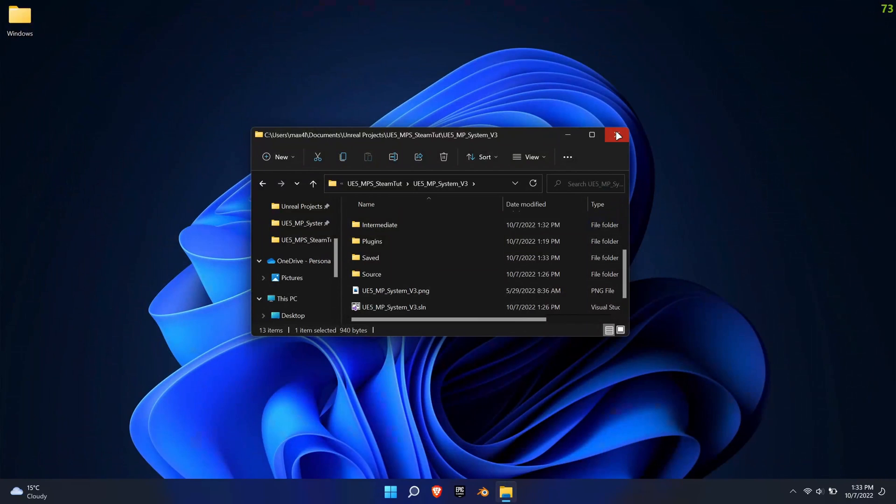
Run UE5_MP_System_V3.exe from the packaged Windows folder on the Desktop.
left_click(617, 135)
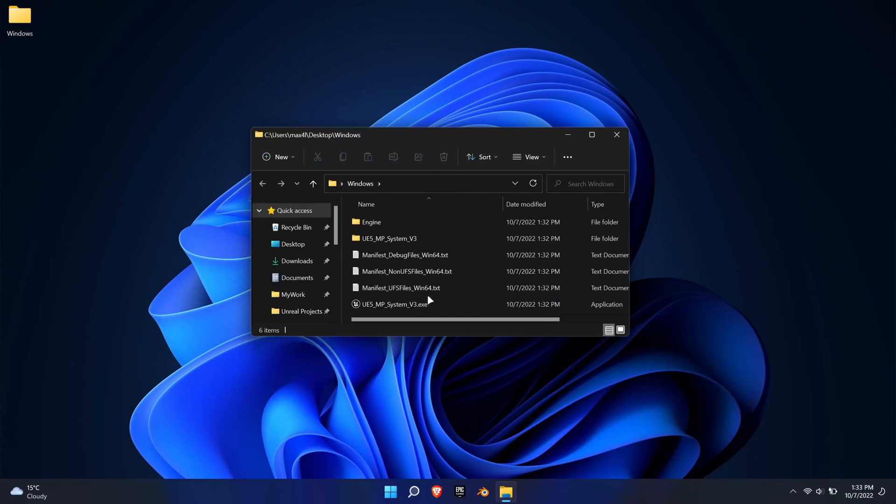
left_click(394, 304)
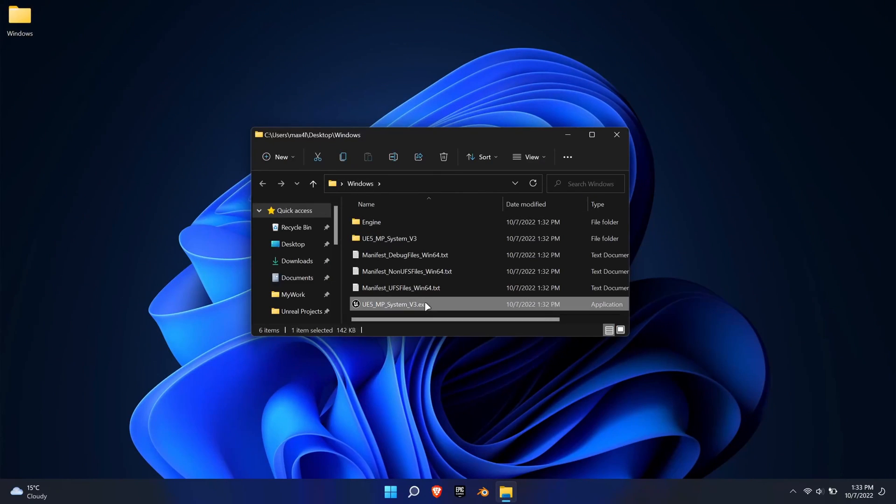
double_click(391, 304)
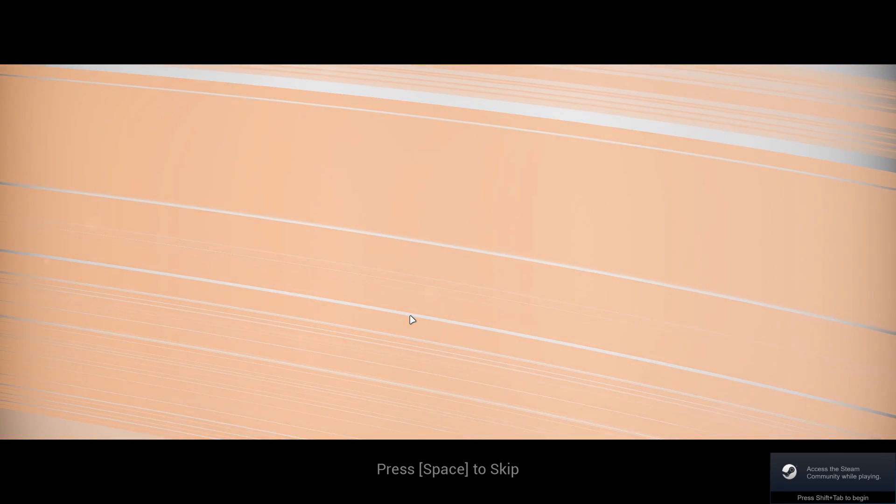
Skip the intro video and set the Video Settings display mode to Fullscreen.
key("space")
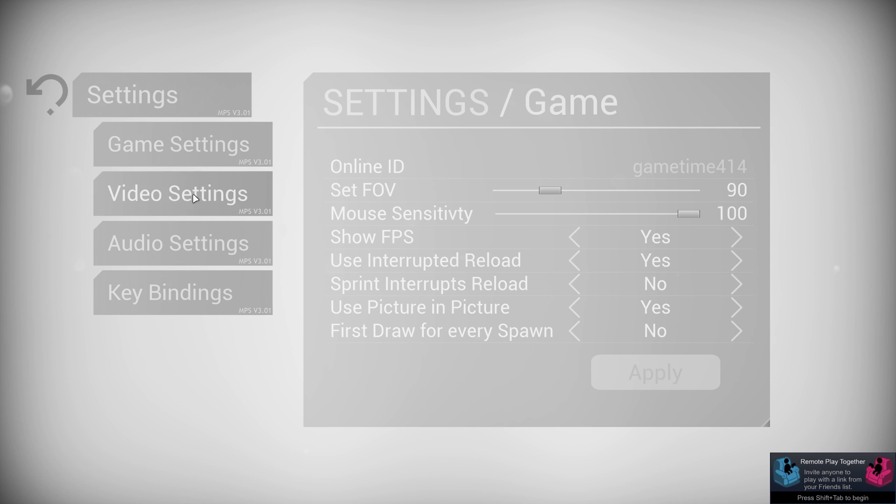
left_click(177, 193)
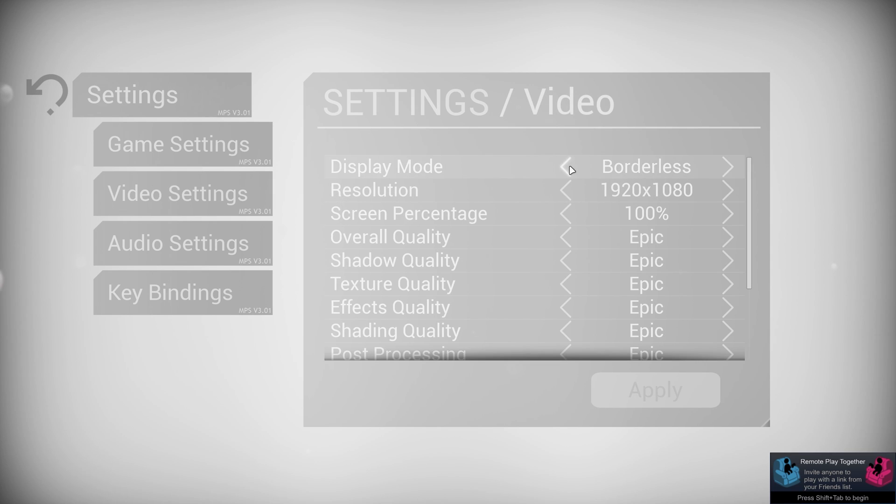
left_click(564, 166)
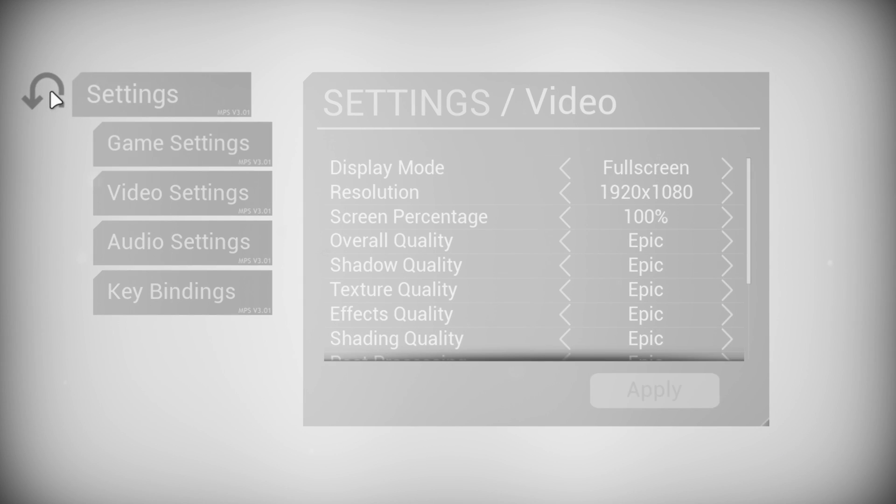
Return to the main menu and go into the weapon attachment customisation.
left_click(37, 97)
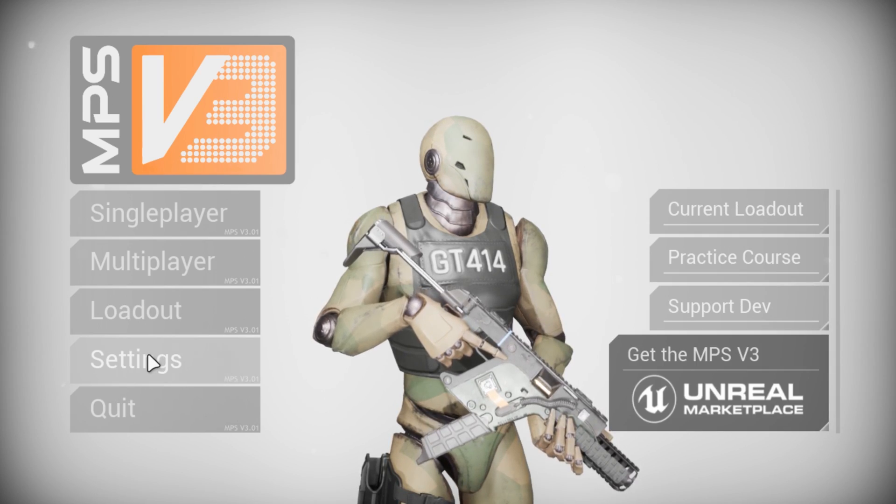
left_click(135, 358)
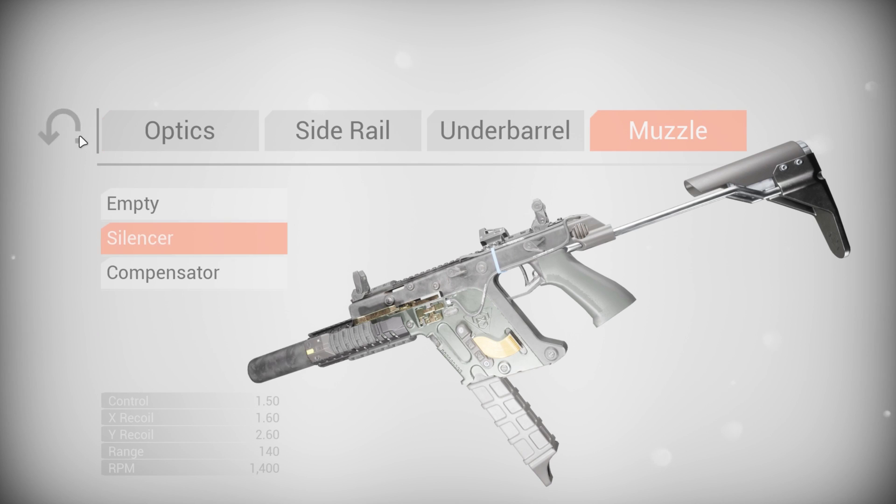
Host a match named MPSV3 for 5 players on Map_Port from the Multiplayer menu.
left_click(63, 132)
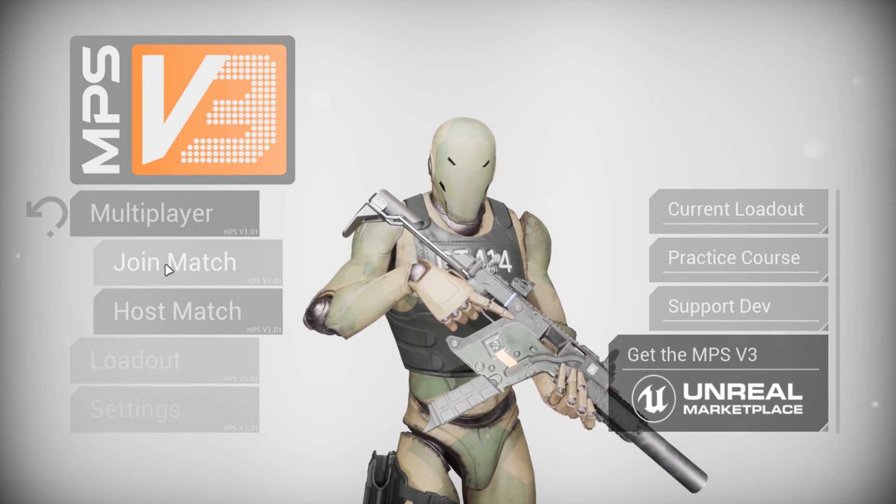
left_click(177, 311)
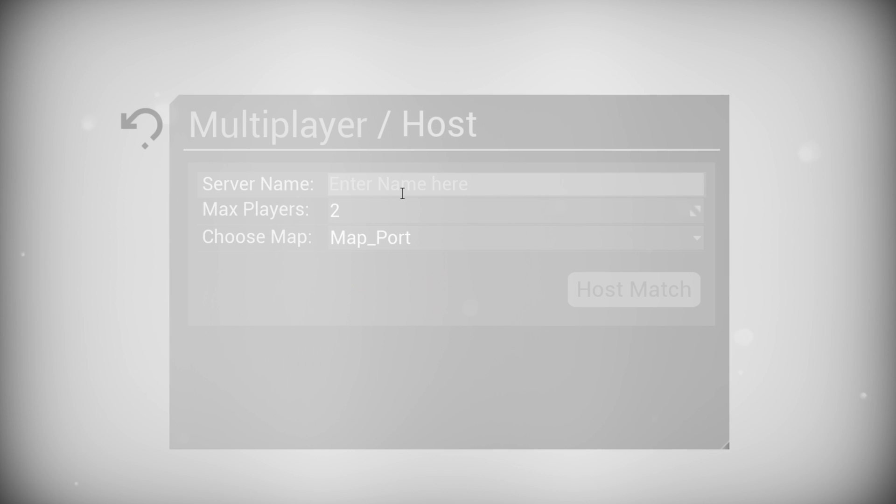
left_click(401, 184)
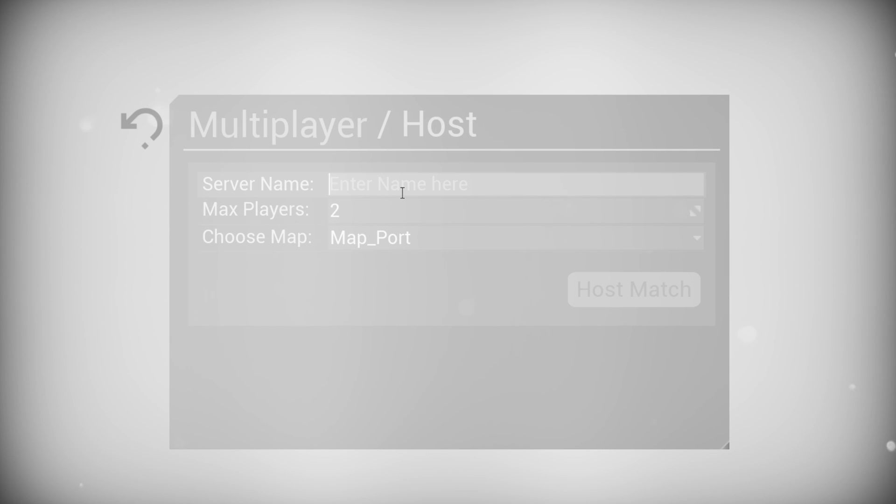
type("MPSV3")
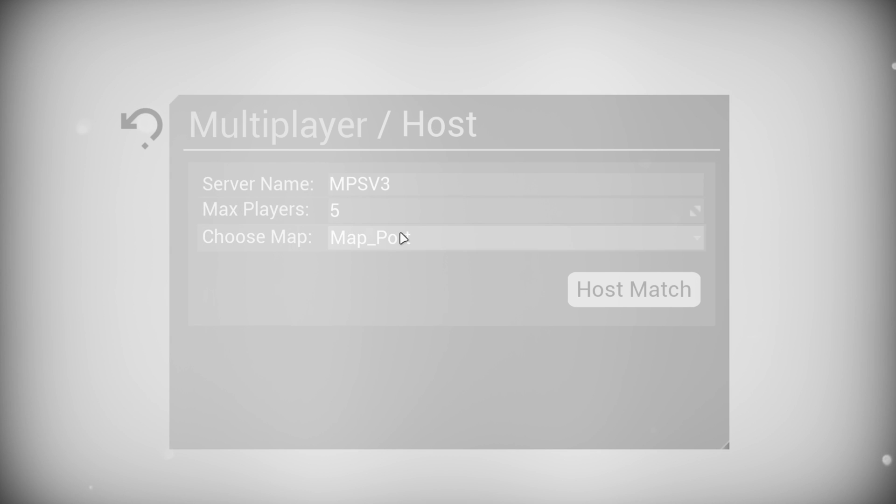
left_click(144, 124)
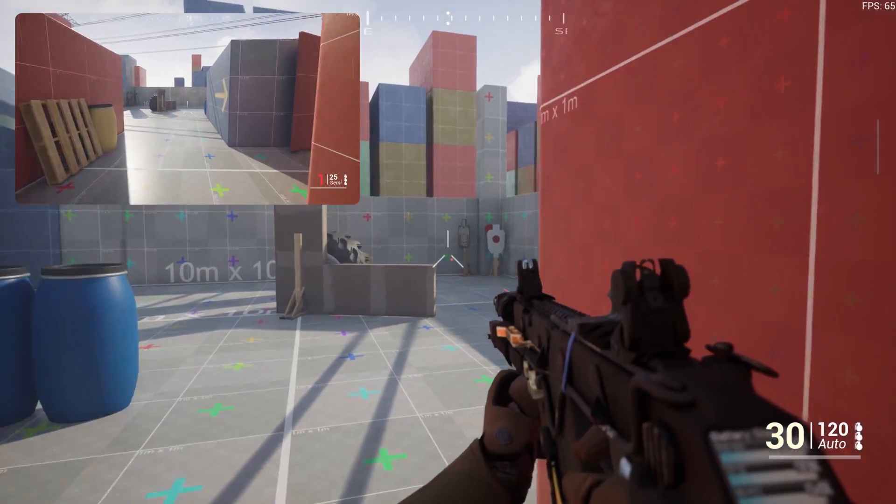
Fire at the opposing player GT414 until they are killed.
left_click(448, 252)
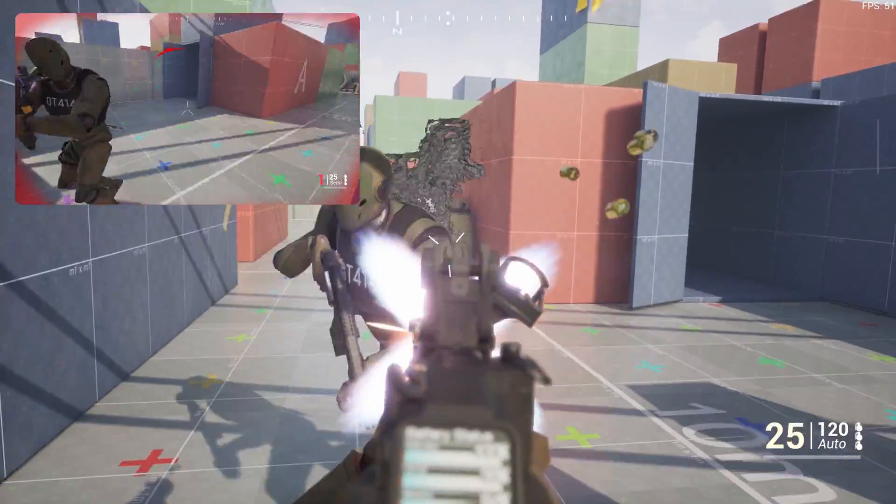
left_click(449, 252)
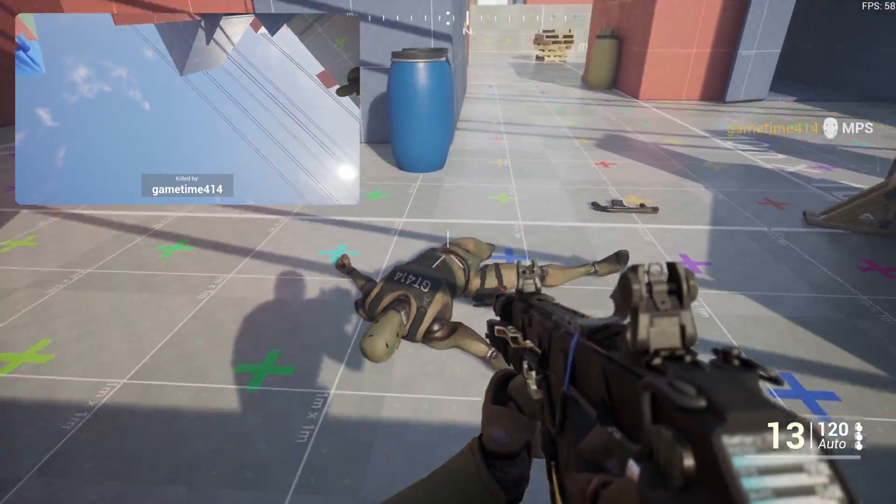